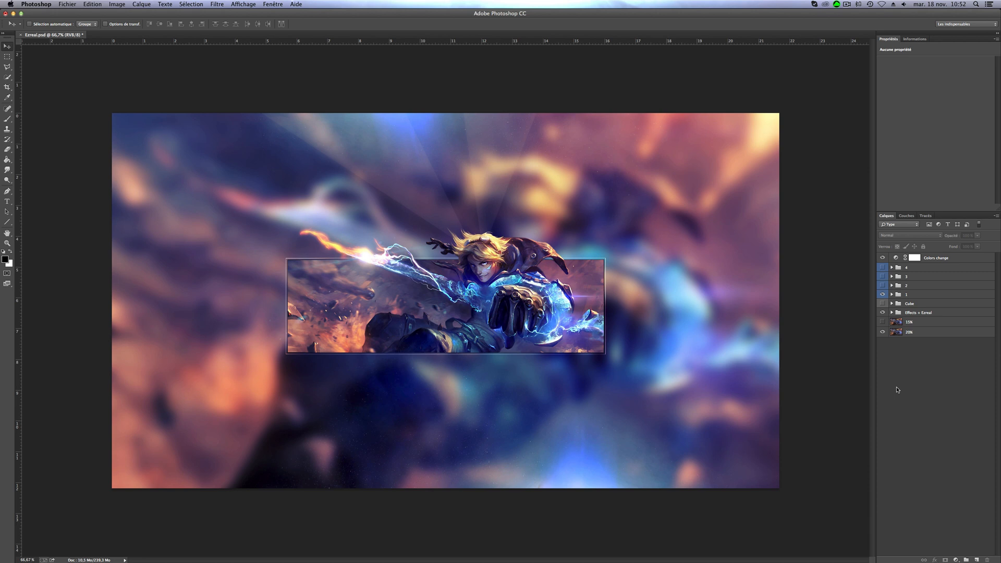
- Expand group 1 and reveal its three EZREAL text layers under the banner art
left_click(892, 294)
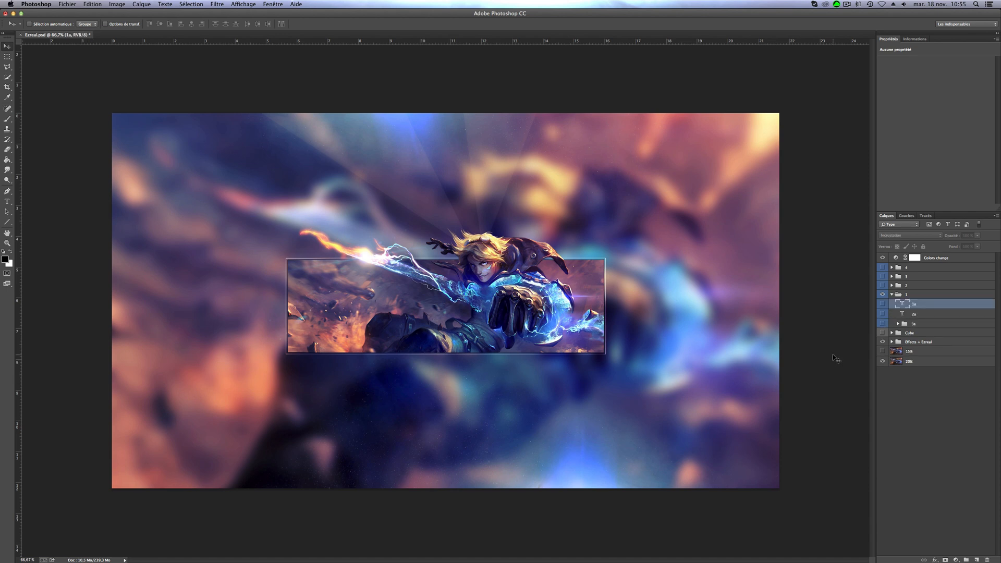
left_click(882, 304)
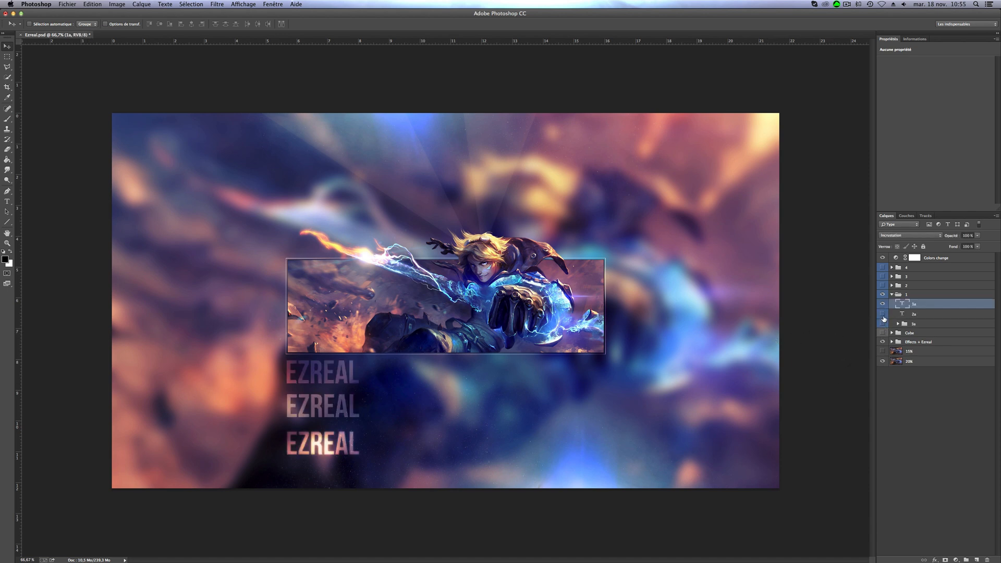
- Hide the other variants, keeping two EZREAL lines plus the black/white swatch layer visible
left_click(884, 319)
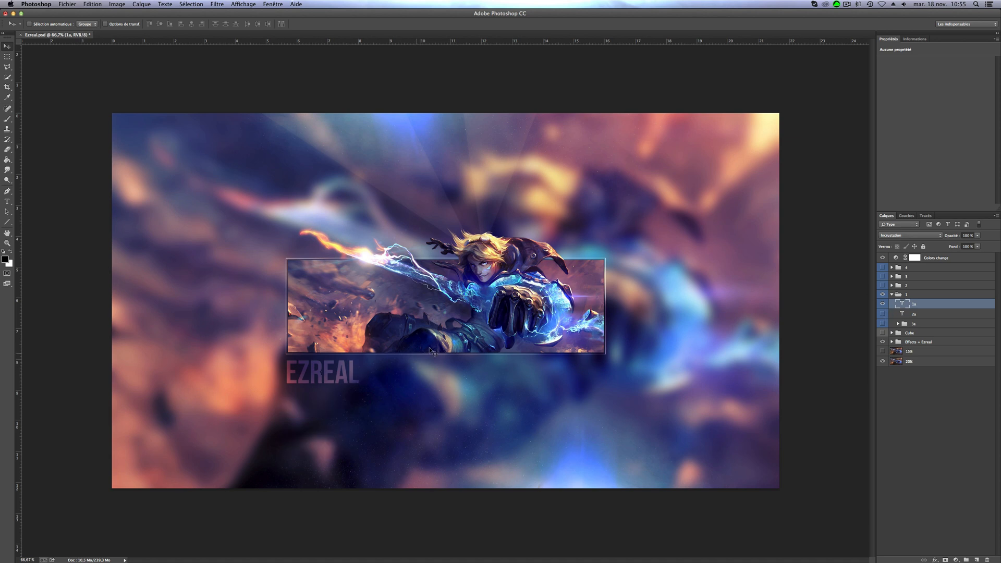
mouse_move(916, 244)
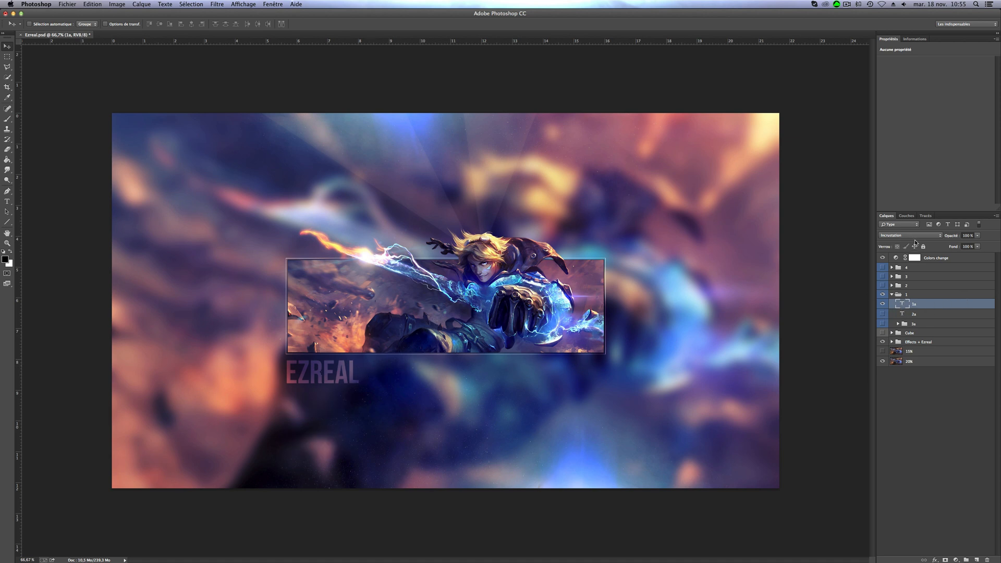
left_click(900, 235)
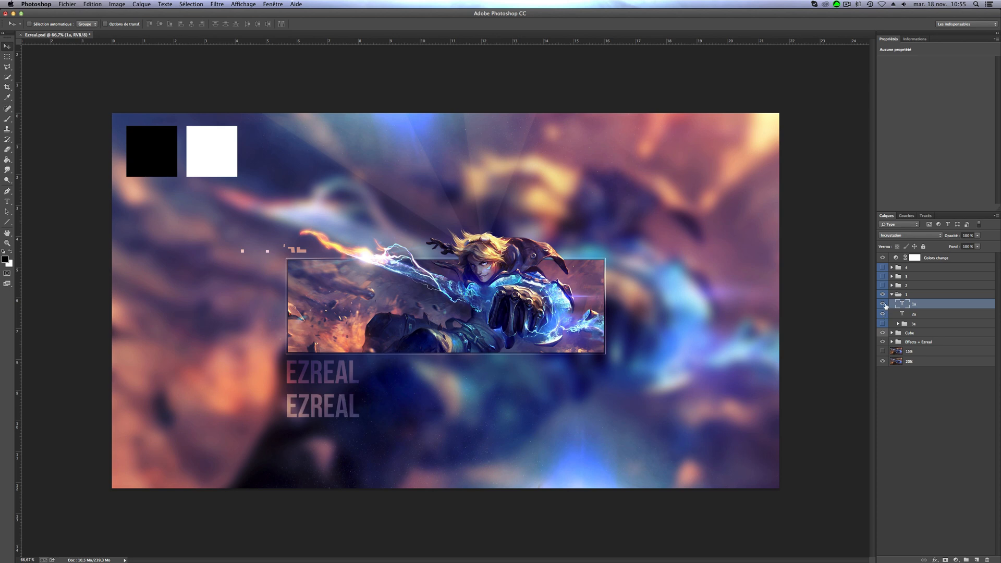
- Set layer 2a to Lumière tamisée (Soft Light) and reveal the third EZREAL line
left_click(914, 314)
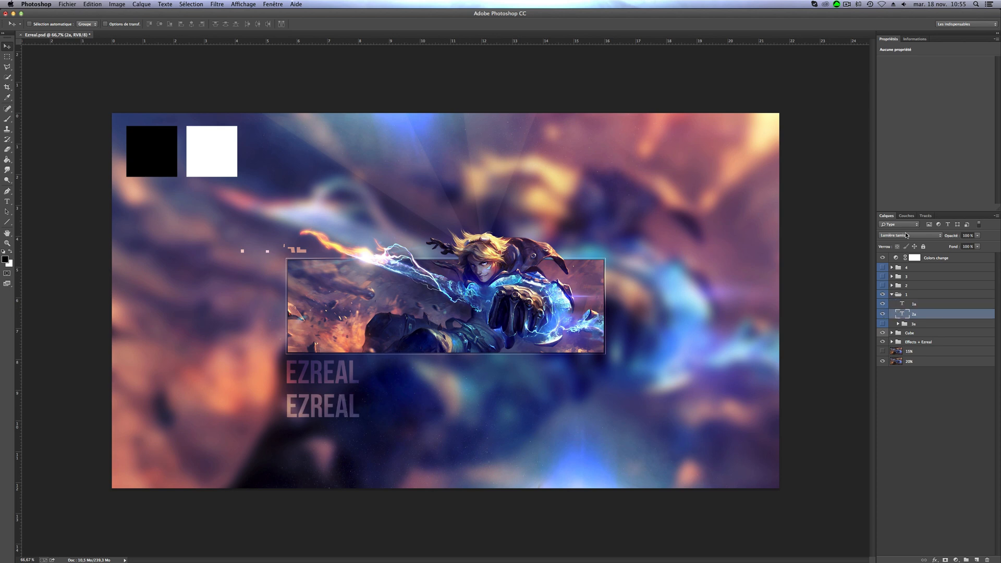
left_click(906, 234)
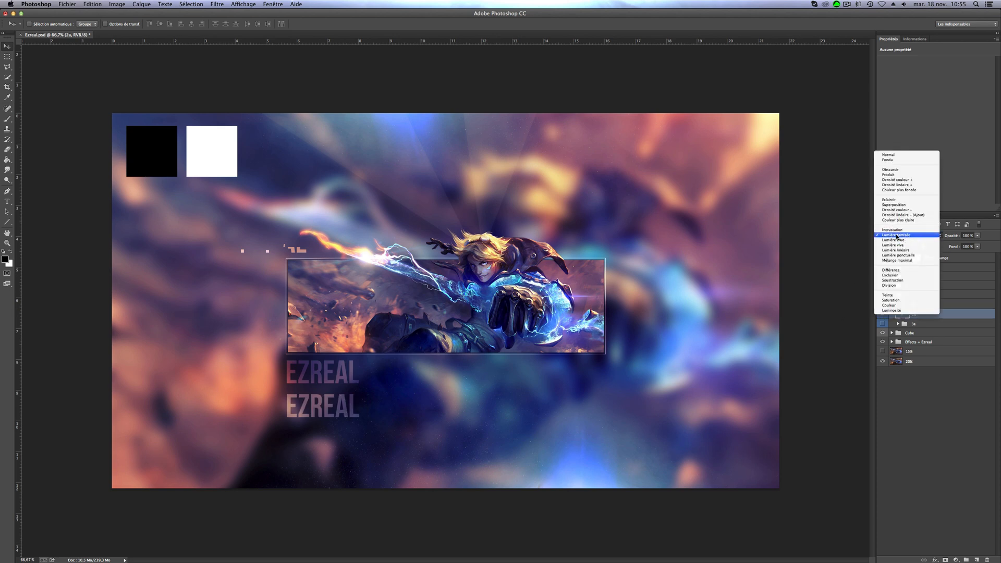
left_click(896, 235)
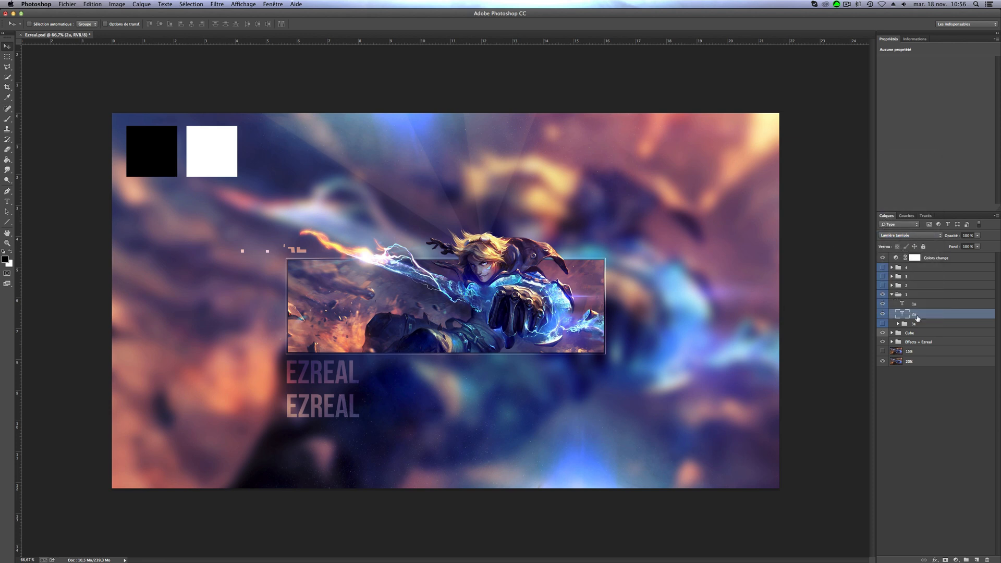
left_click(883, 304)
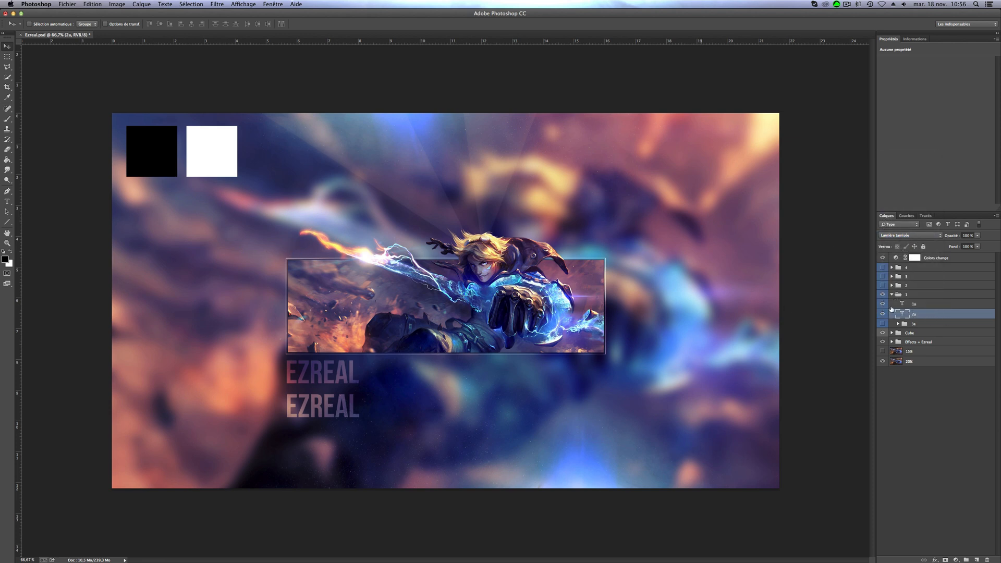
left_click(914, 324)
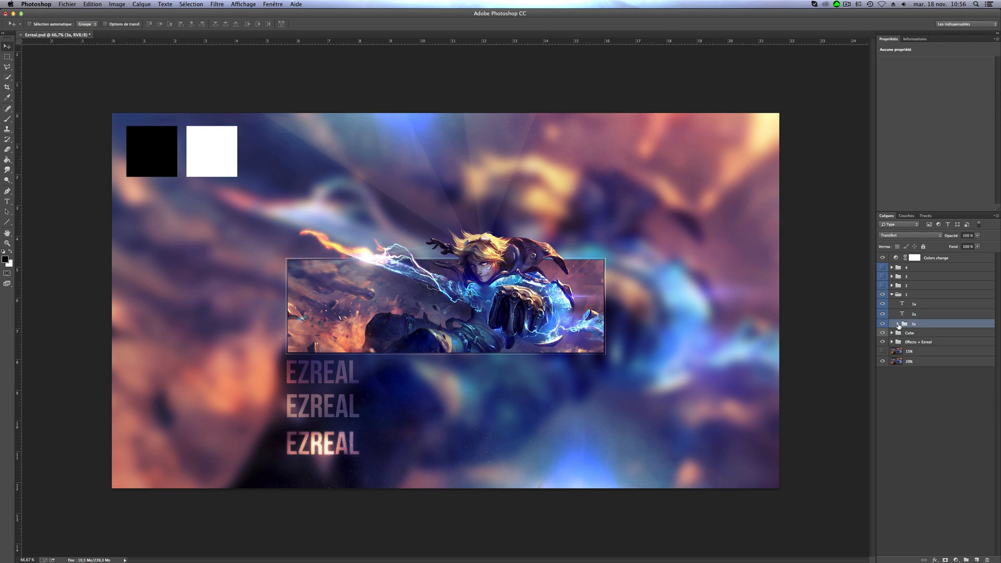
- Expand group 3a and change Ezreal copie 4's blend mode so the word brightens
left_click(892, 323)
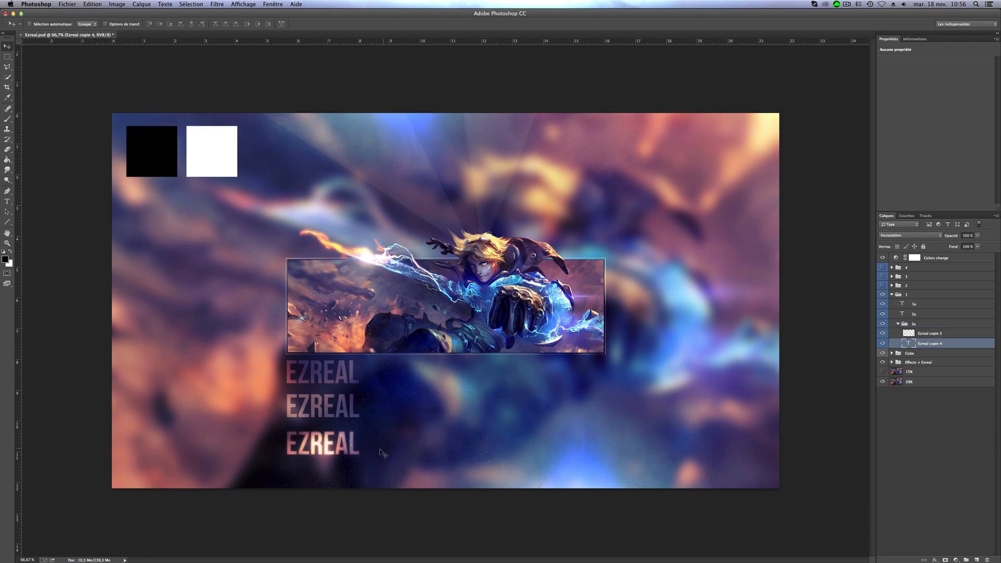
left_click(908, 234)
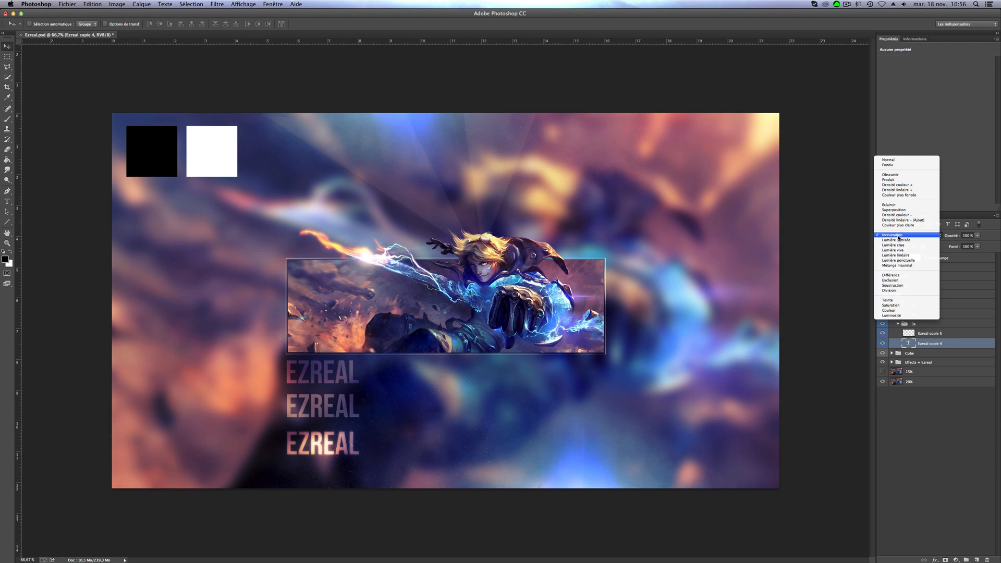
left_click(893, 235)
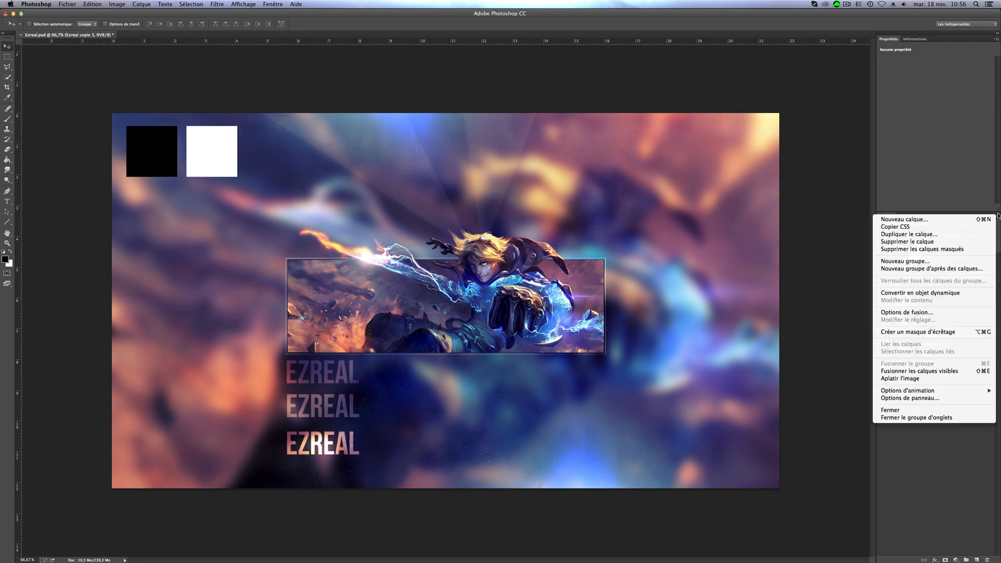
mouse_move(910, 234)
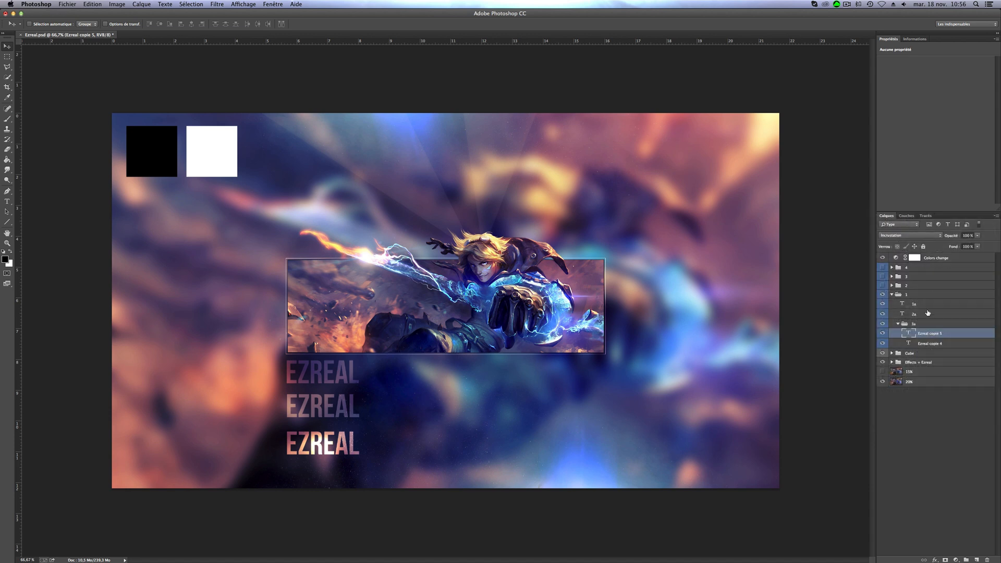
mouse_move(281, 51)
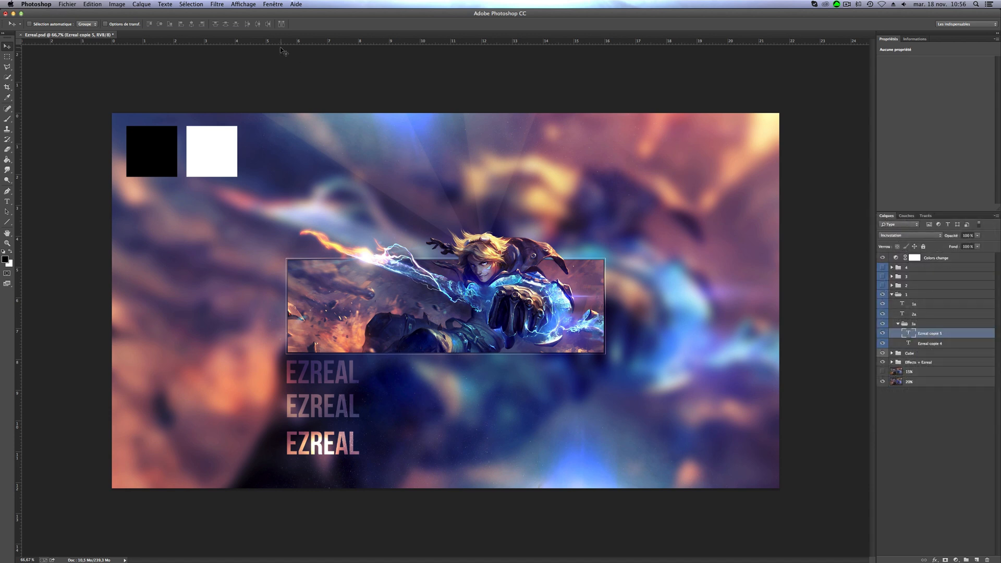
- Rasterize the upper text copy and apply a Flou gaussien with Rayon 5 pixels
left_click(217, 4)
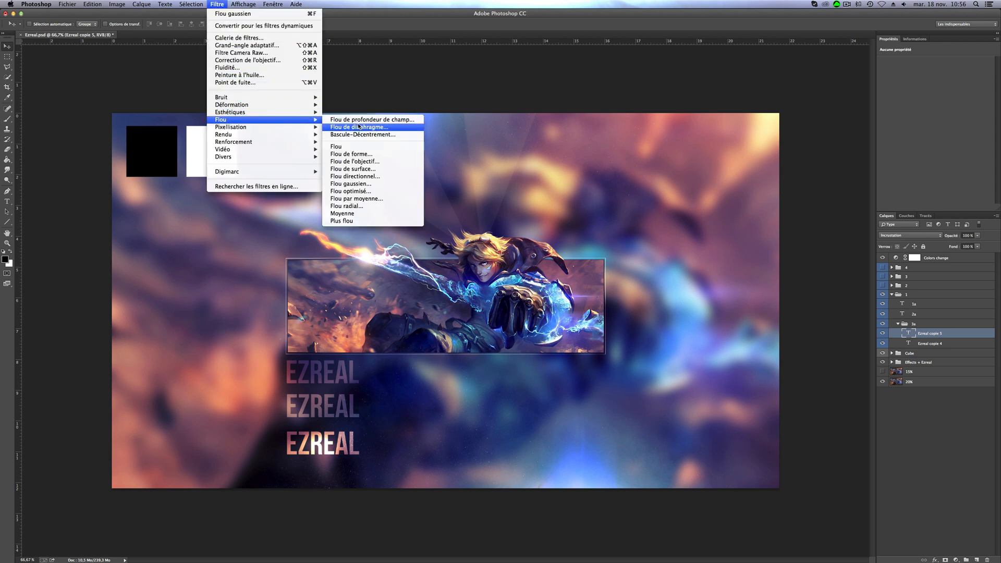
left_click(359, 127)
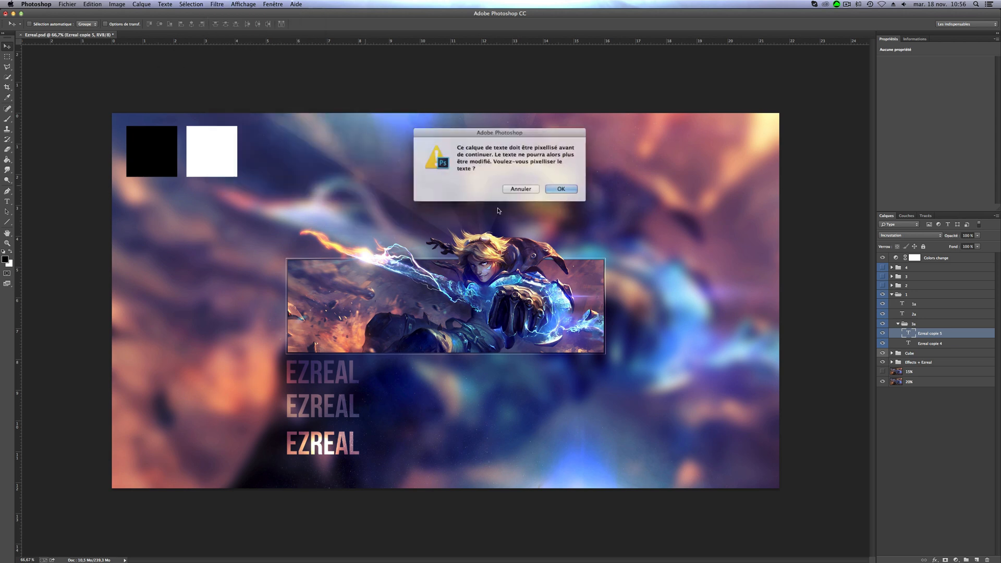
left_click(560, 189)
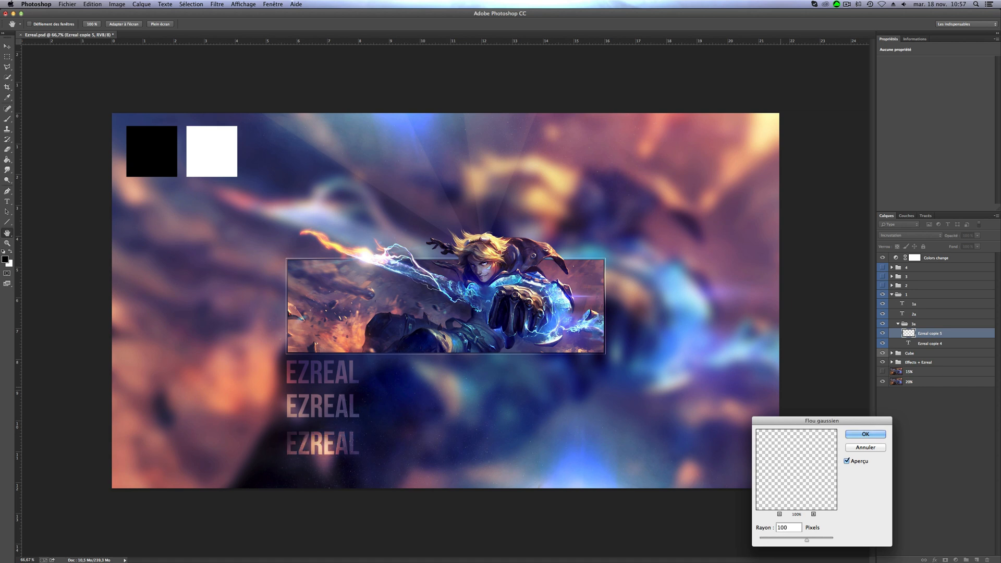
triple_click(787, 528)
type("5")
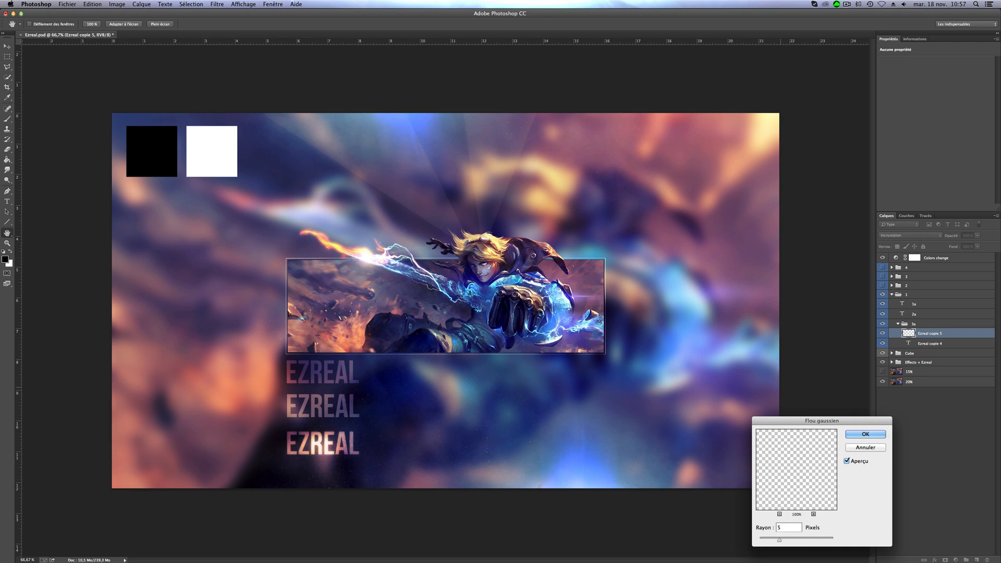
left_click(865, 434)
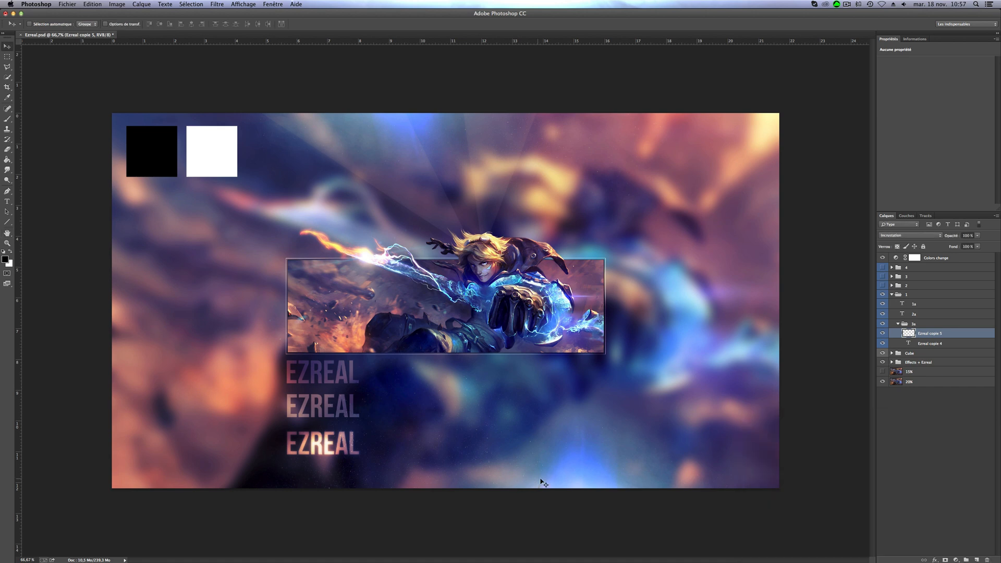
- Expand group 2 to reveal layers 1b, 2b, 3b with their stroke and gradient effects
left_click(929, 343)
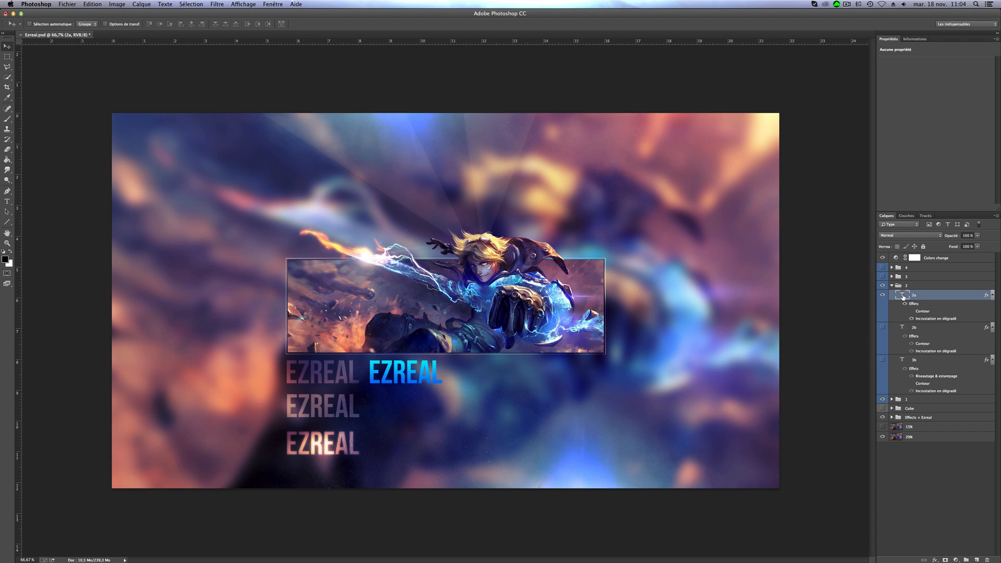
right_click(903, 294)
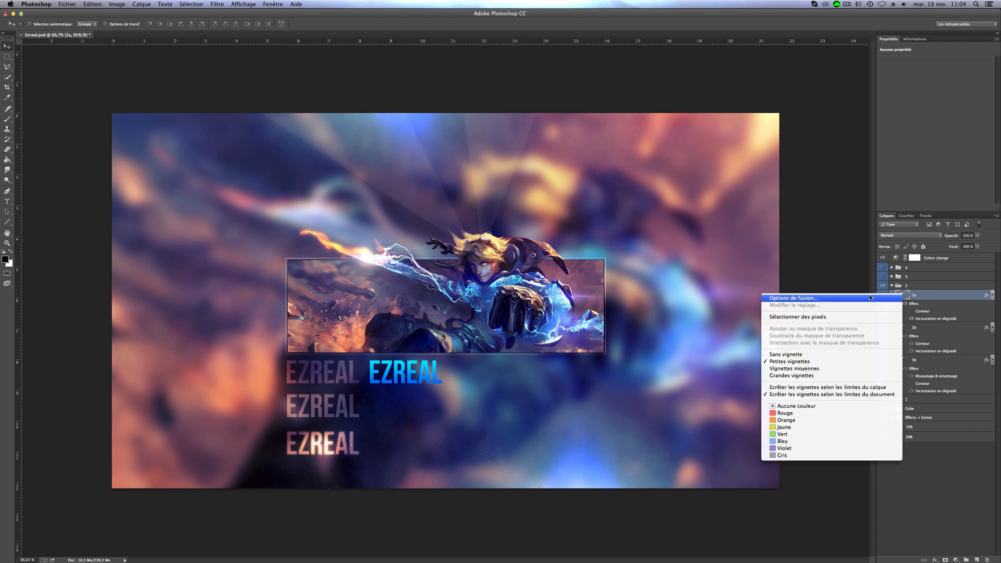
left_click(793, 297)
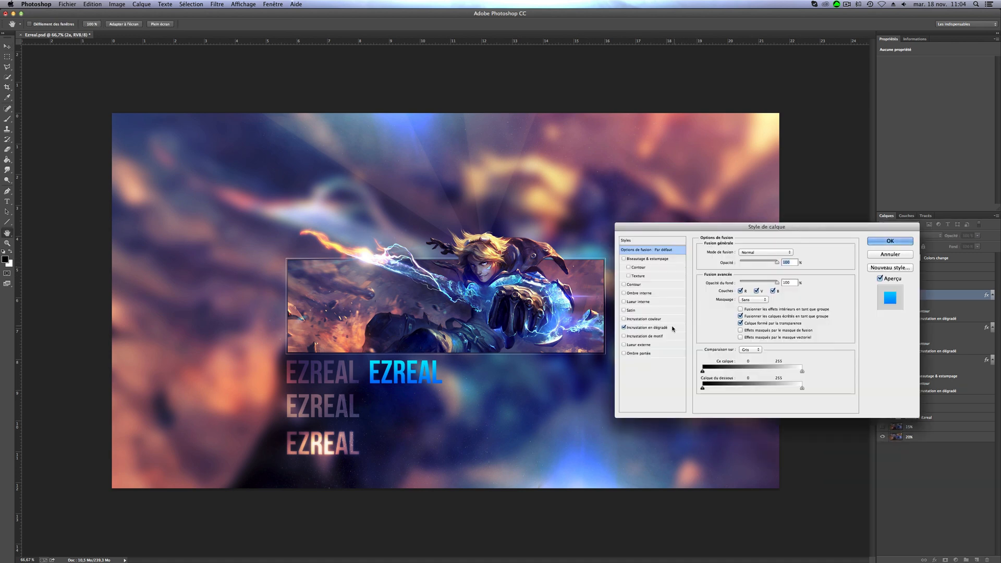
left_click(647, 327)
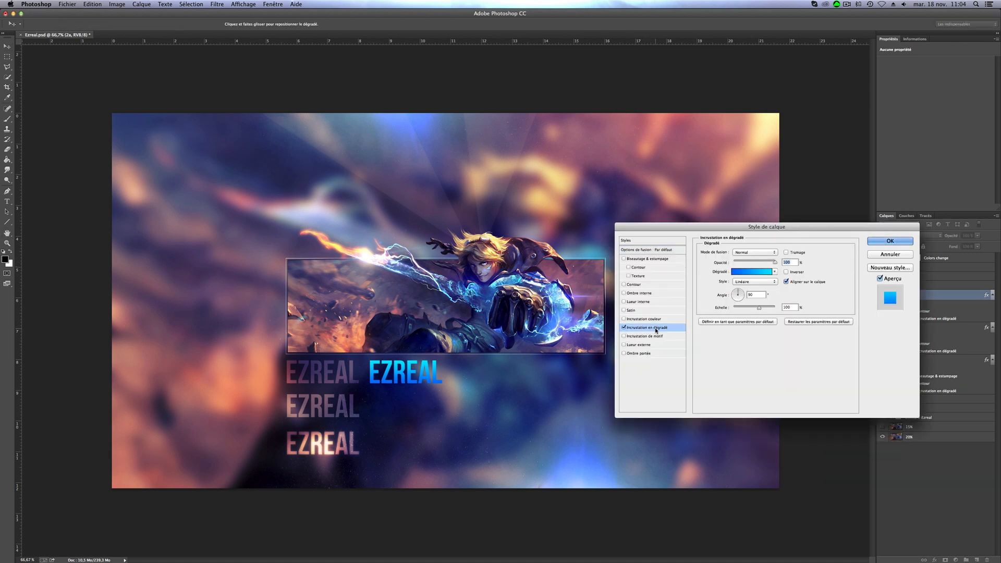
left_click(753, 271)
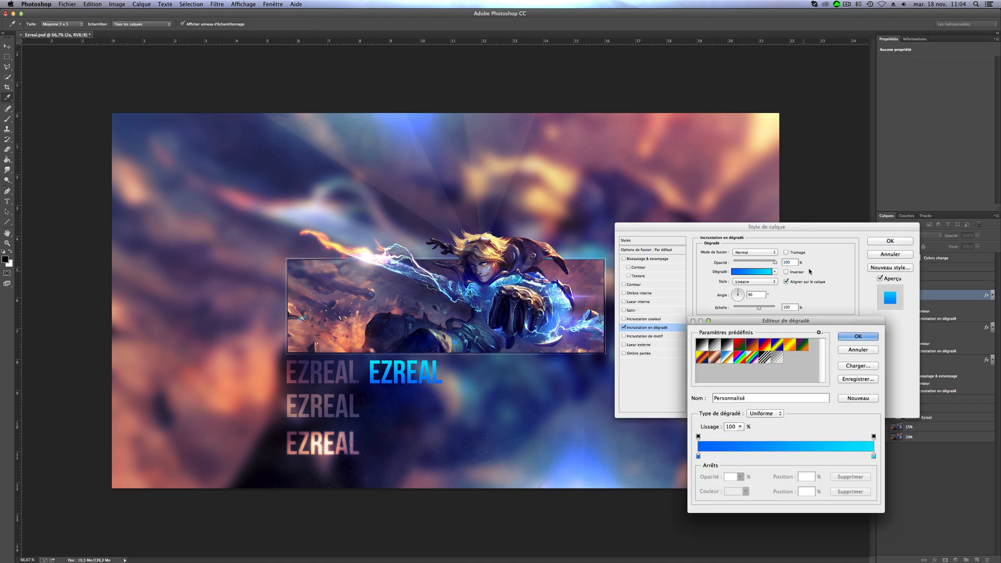
left_click(699, 454)
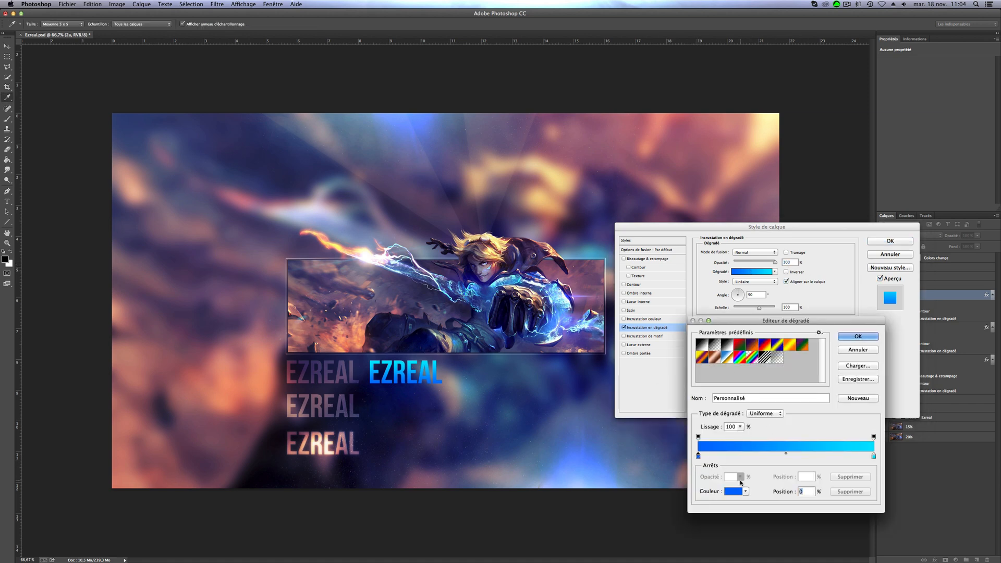
left_click(874, 437)
type("0")
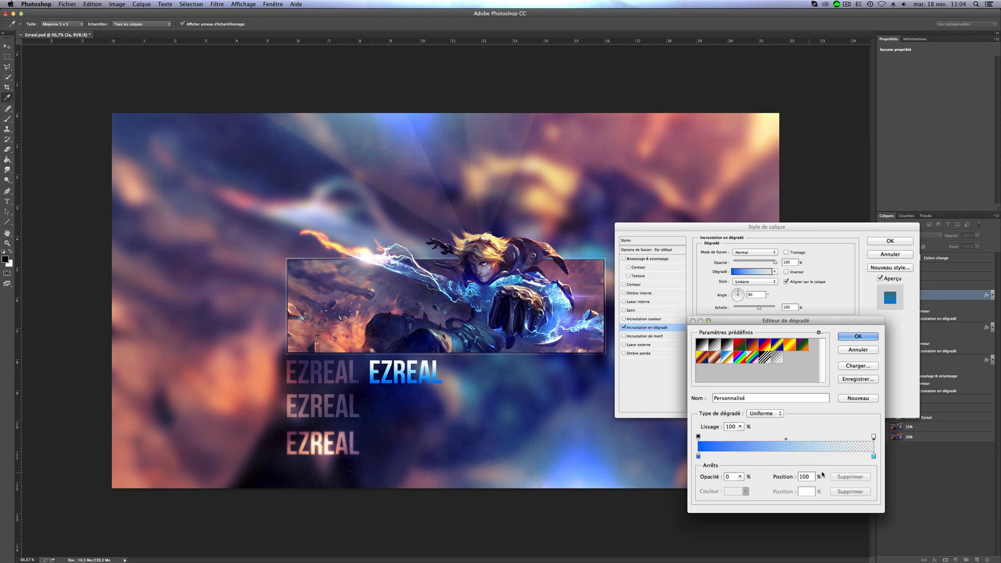
mouse_move(728, 471)
type("100")
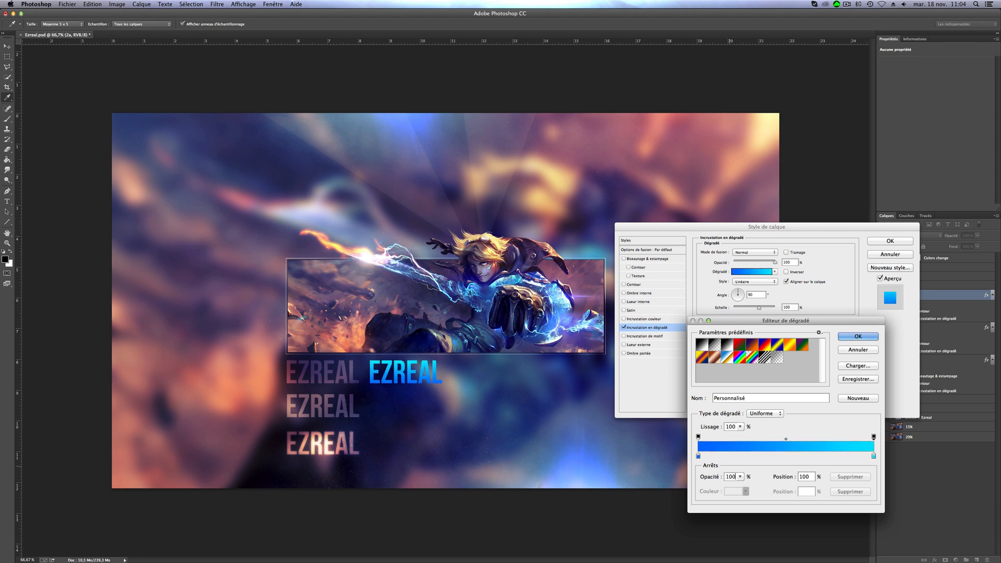
left_click(858, 337)
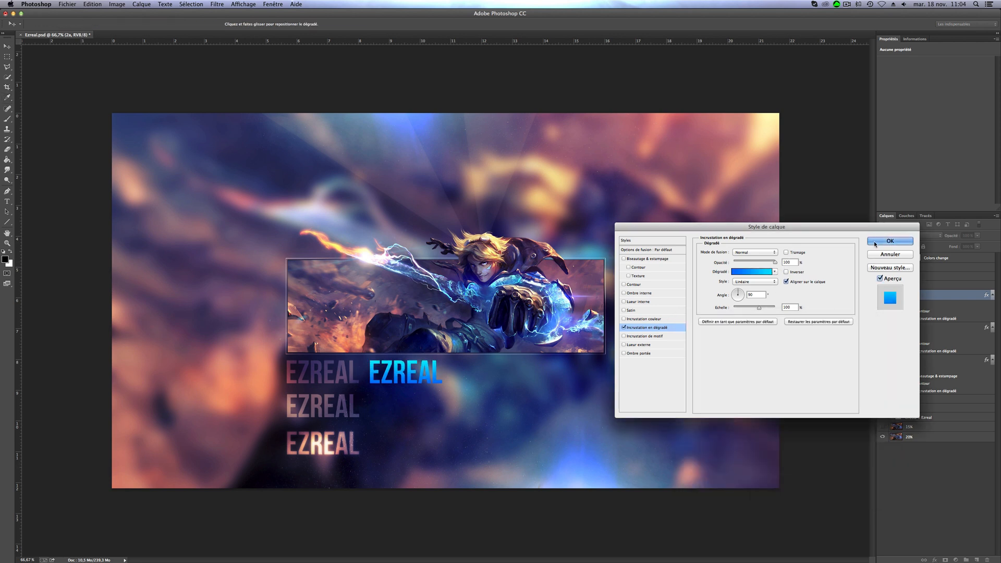
left_click(890, 241)
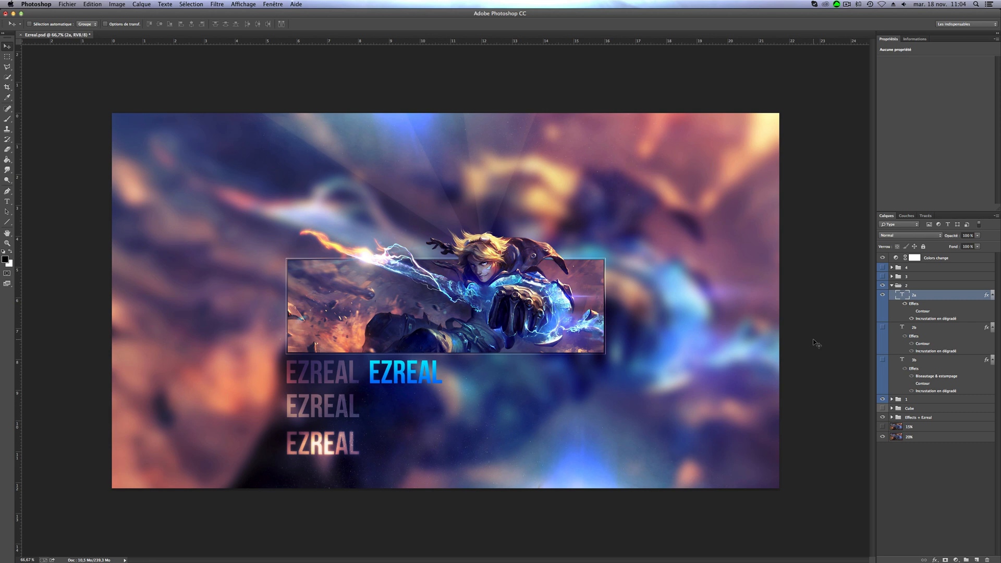
- Select the 2b layer and bring up its Layer Style Contour (Stroke) settings
left_click(884, 327)
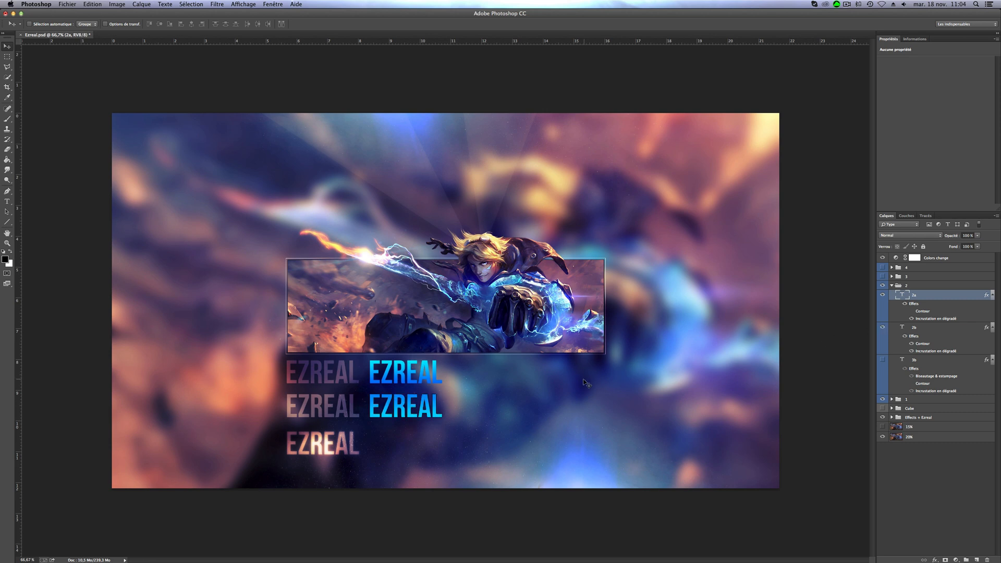
mouse_move(933, 354)
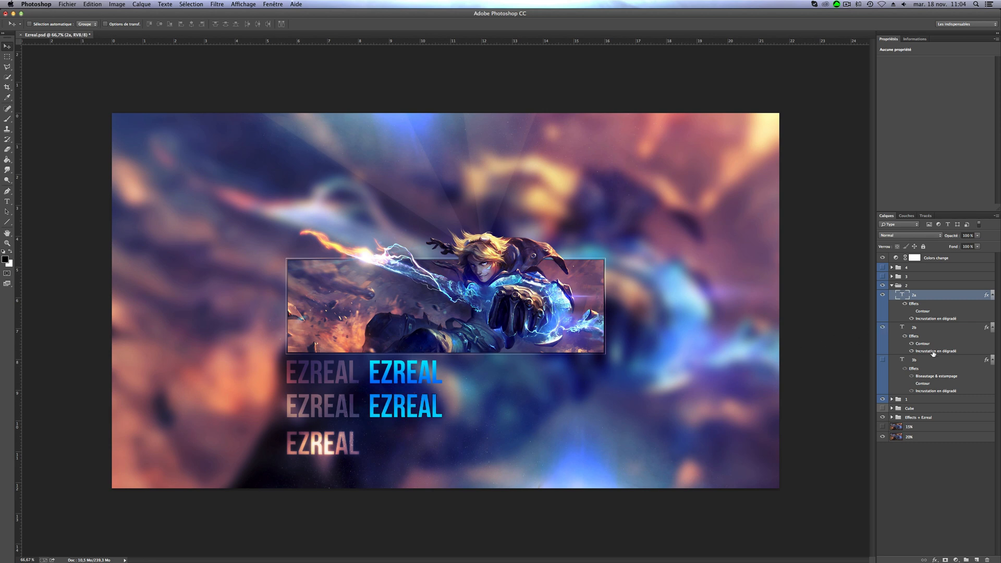
double_click(922, 310)
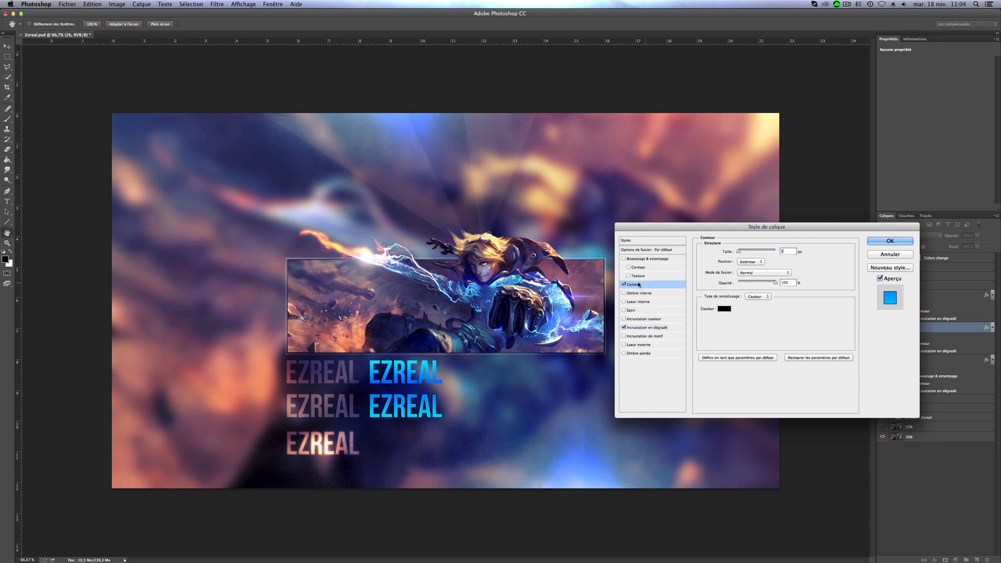
mouse_move(639, 283)
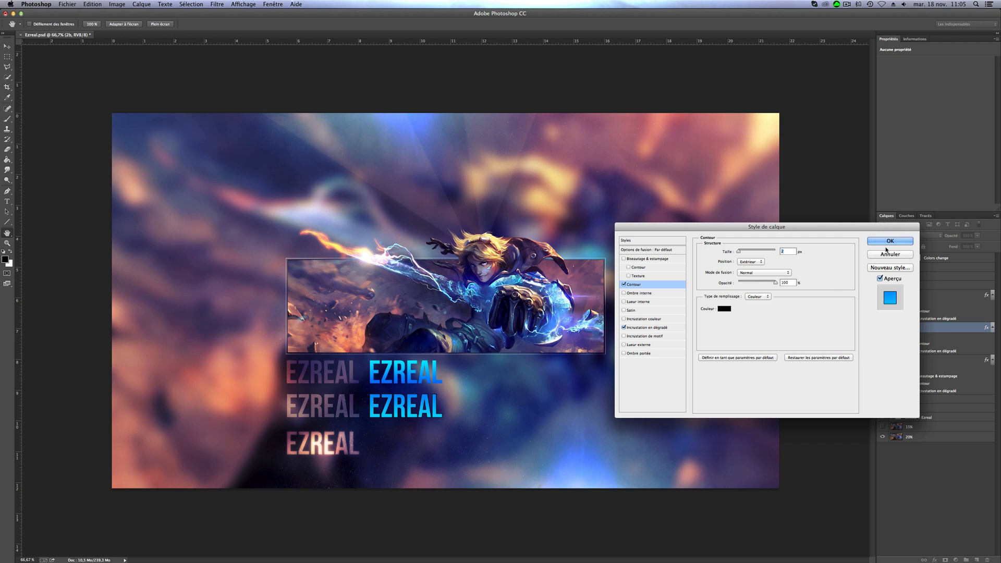
- Give layer 2c a Biseau interne bevel-and-emboss at 1000% depth and confirm
left_click(890, 241)
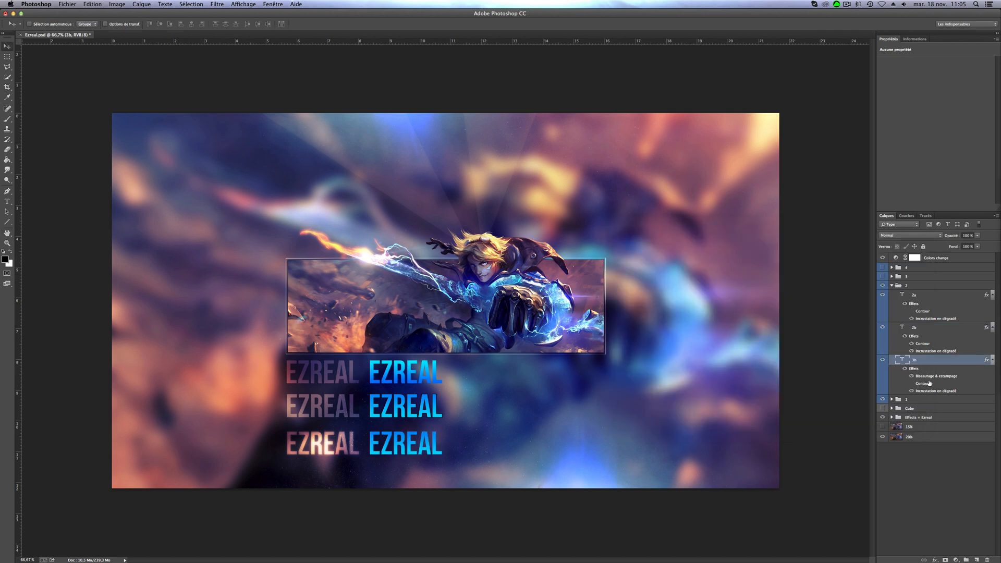
double_click(921, 383)
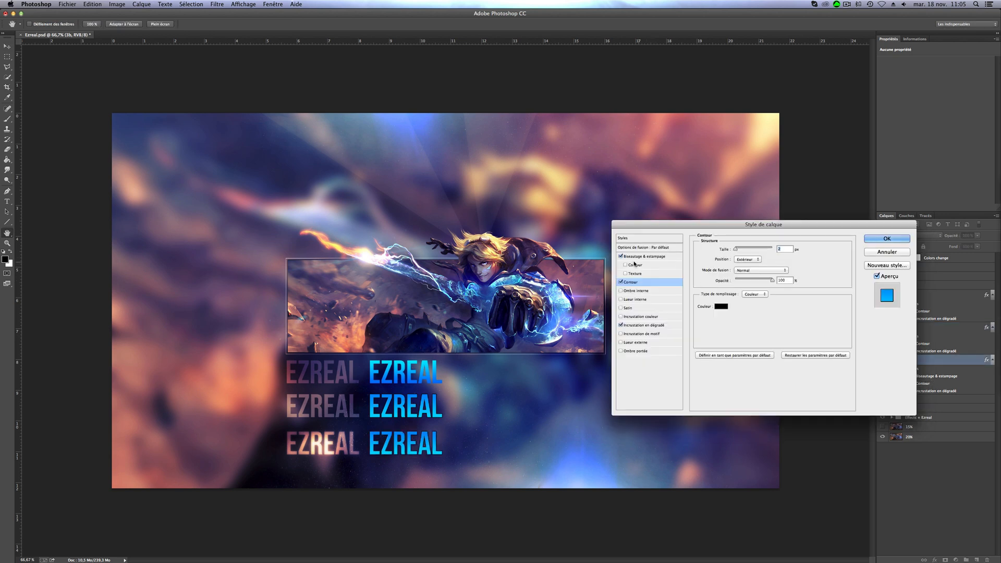
left_click(644, 257)
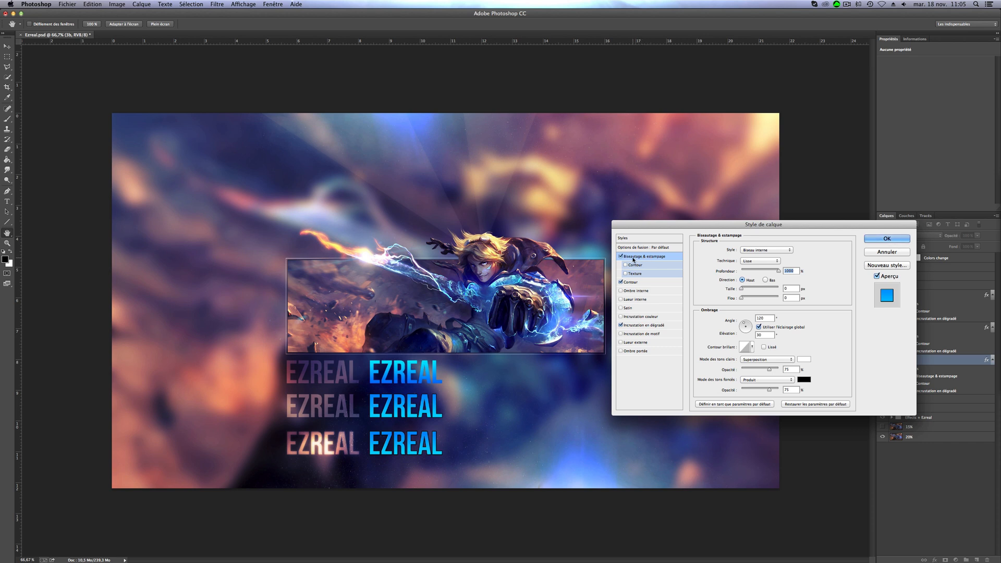
mouse_move(638, 265)
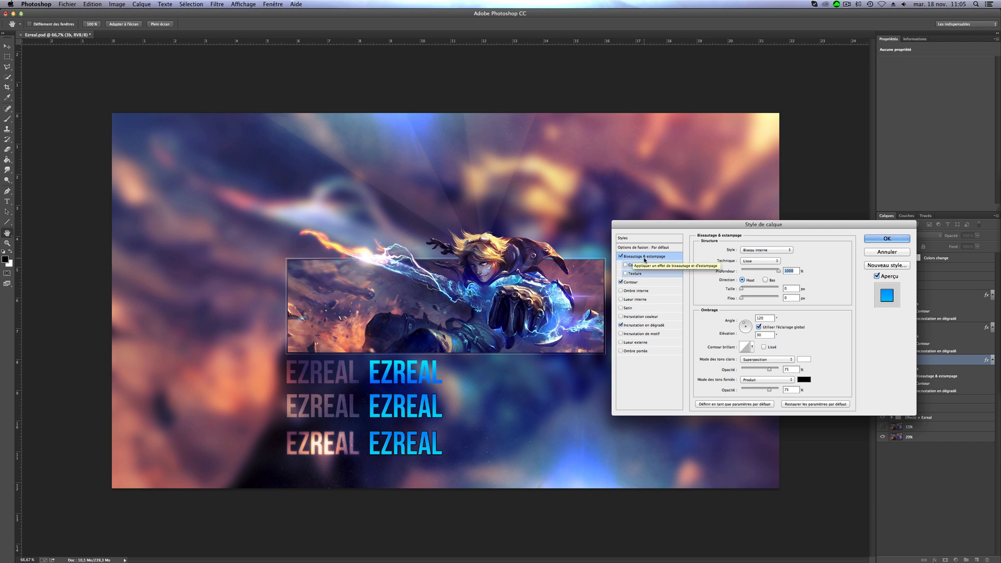
mouse_move(604, 258)
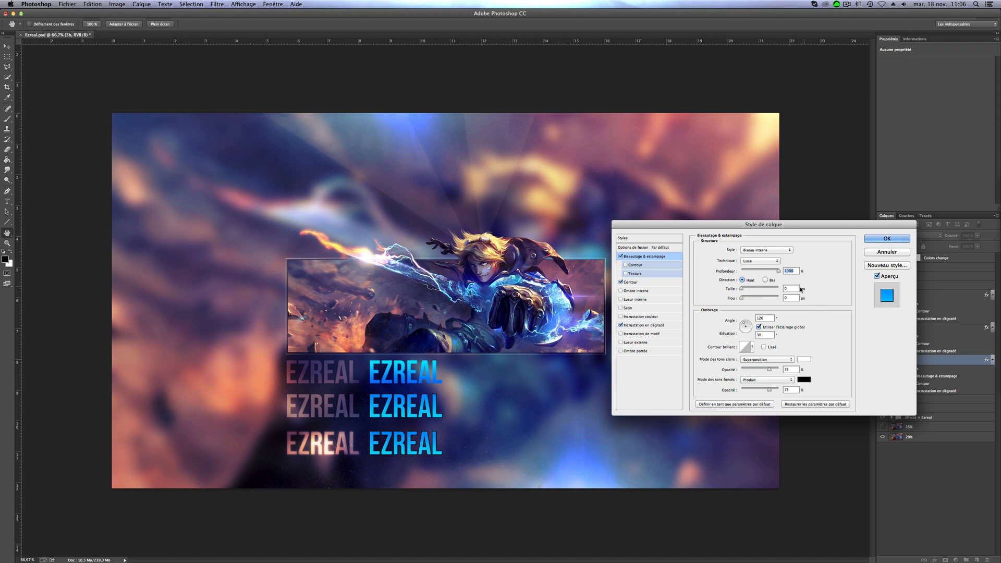
left_click(887, 238)
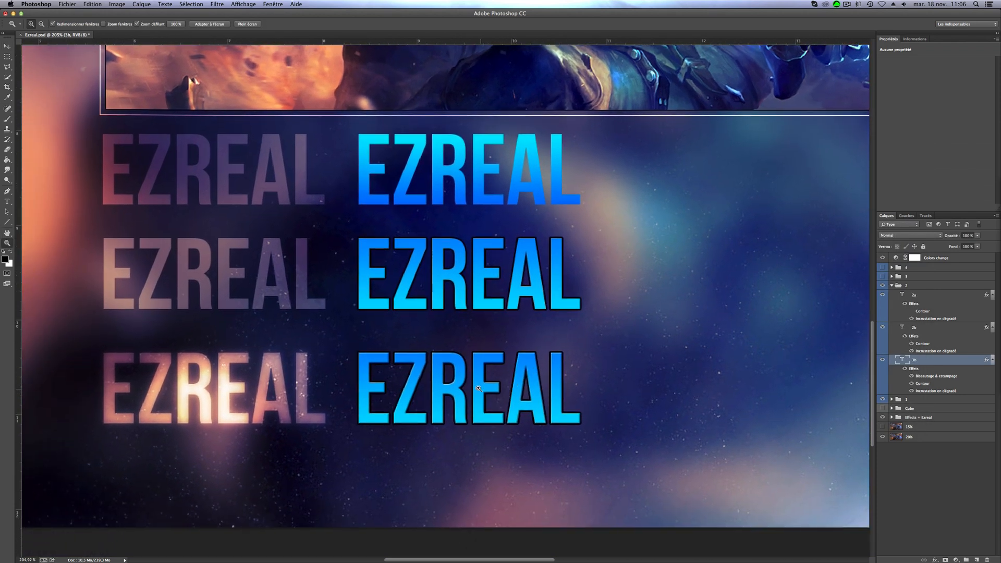
- Zoom in to inspect the EZREAL text before expanding group 3
scroll("down", 3)
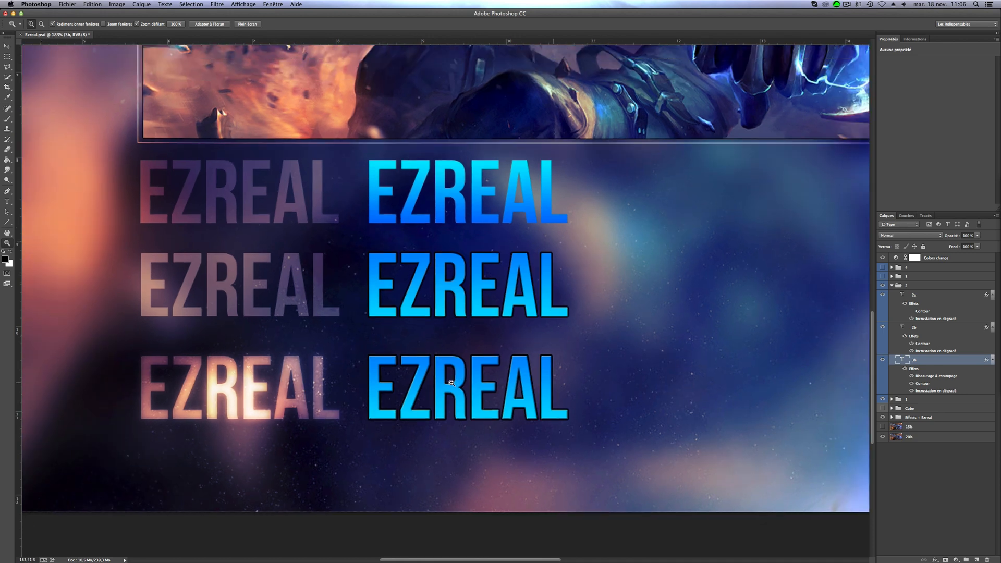
mouse_move(476, 353)
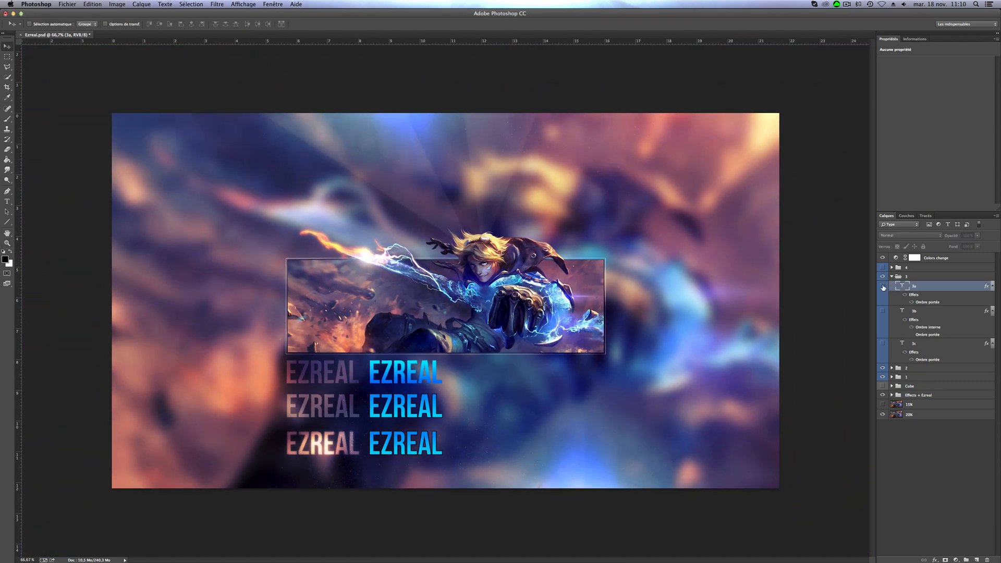
- Show layer 3a, adjust its Ombre portée distance and spread, then reveal layer 3b
left_click(883, 286)
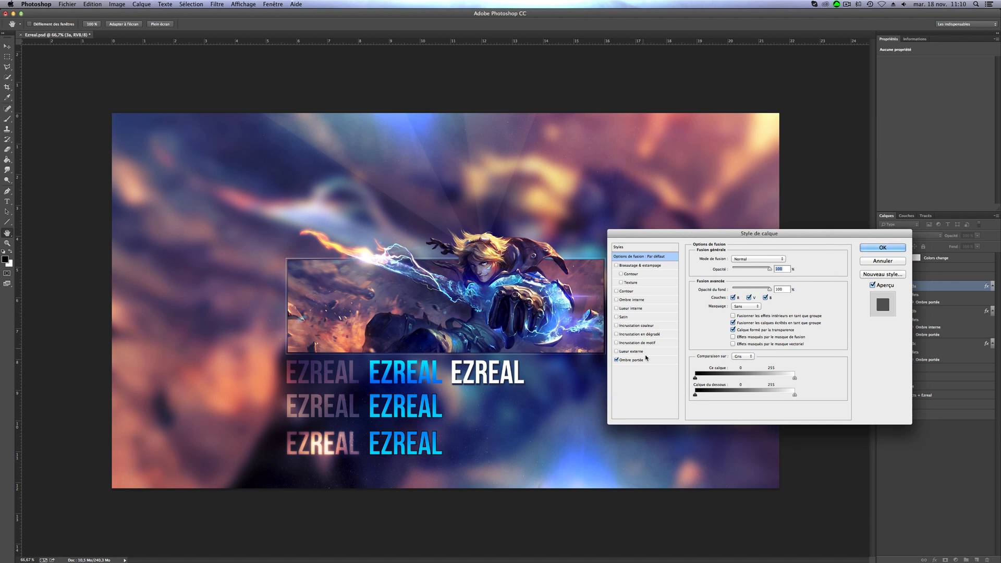
left_click(631, 360)
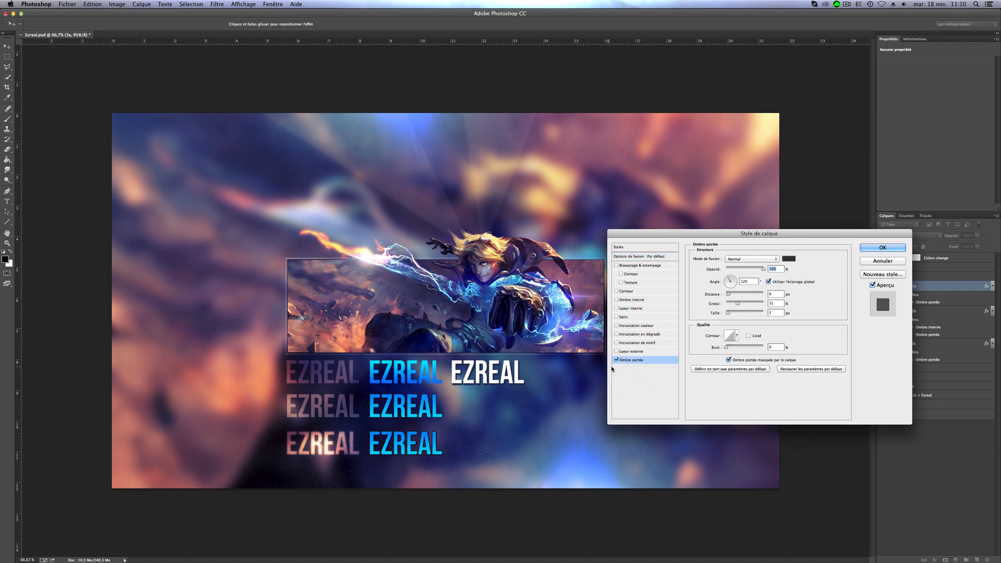
mouse_move(508, 389)
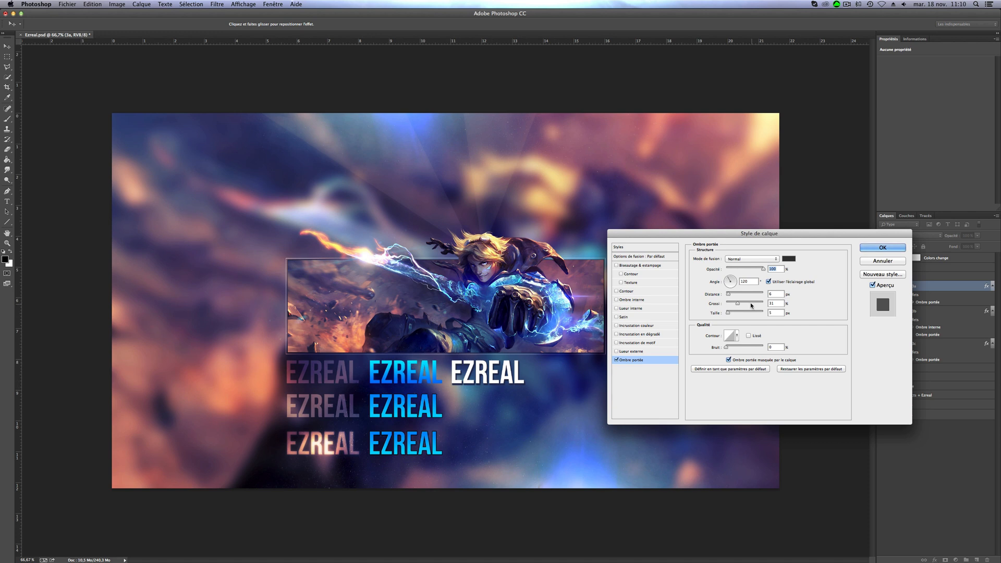
left_click(777, 295)
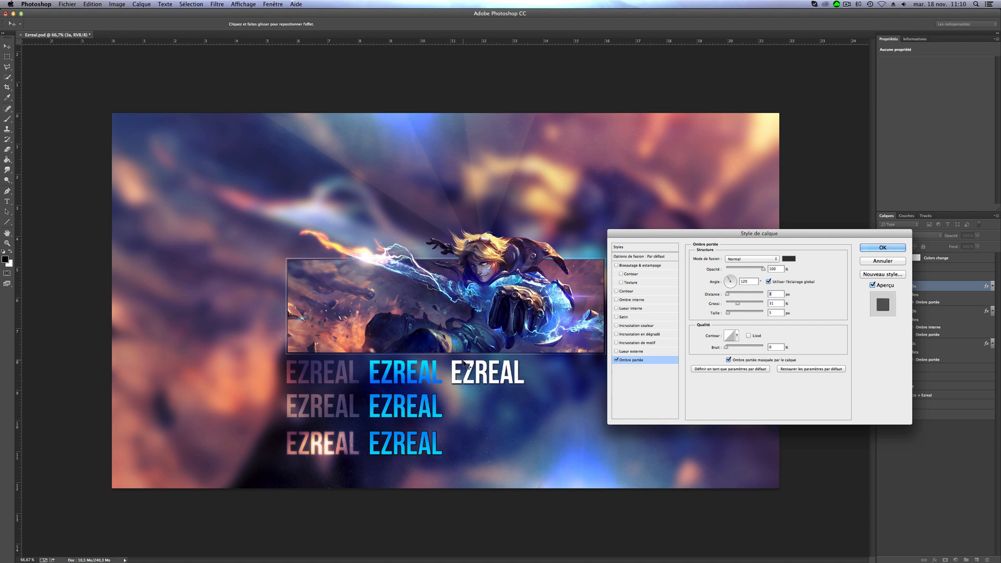
left_click(882, 247)
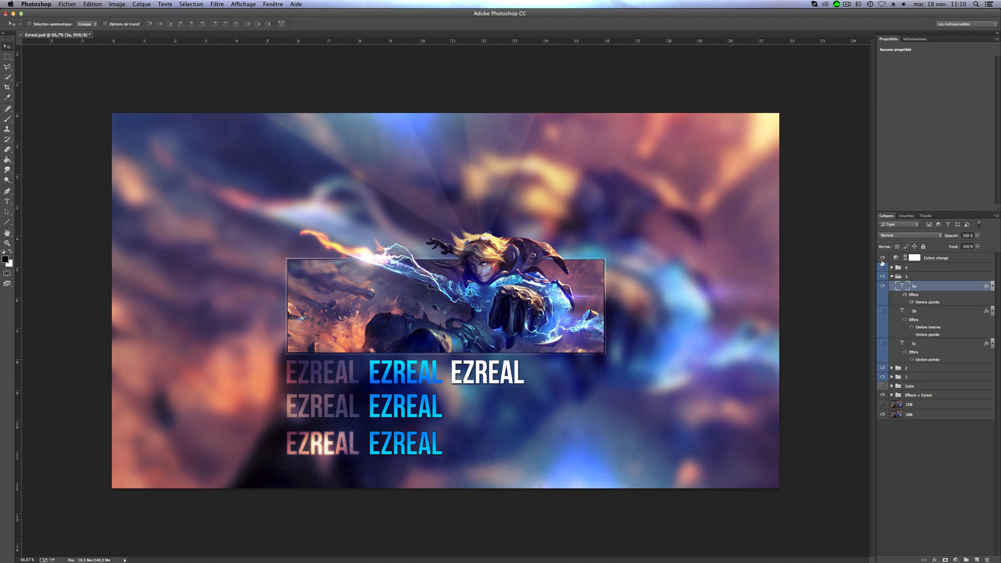
left_click(884, 312)
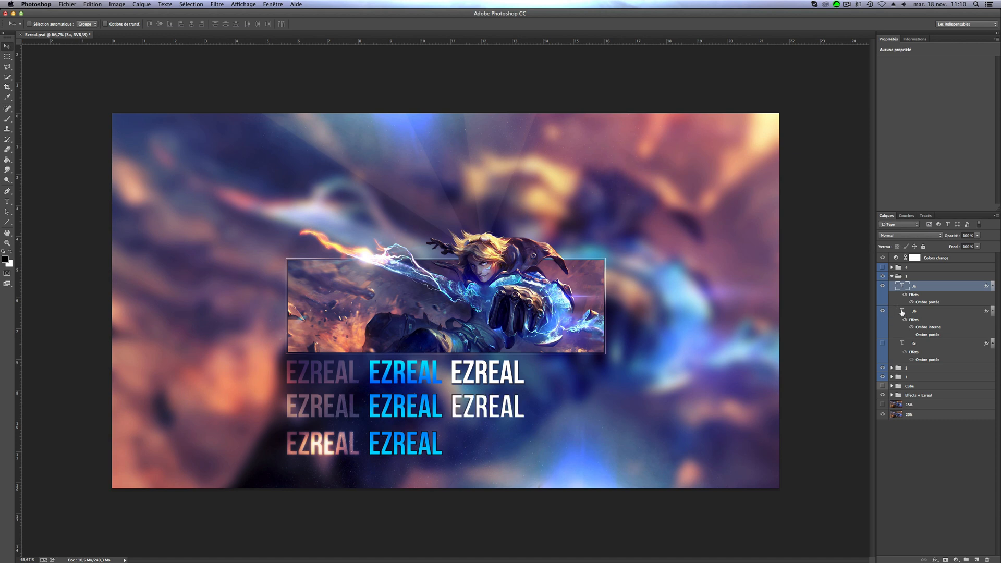
right_click(902, 312)
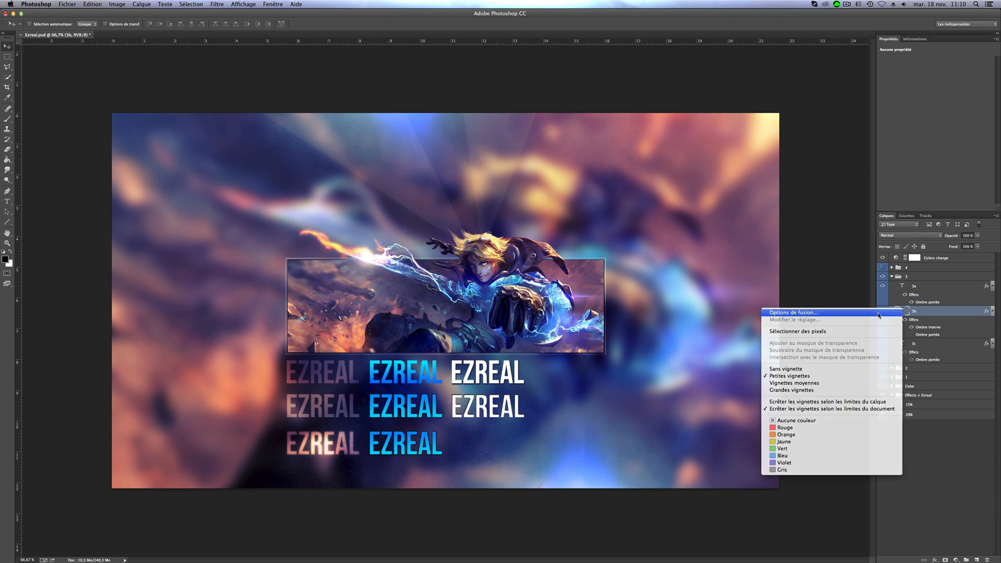
left_click(793, 313)
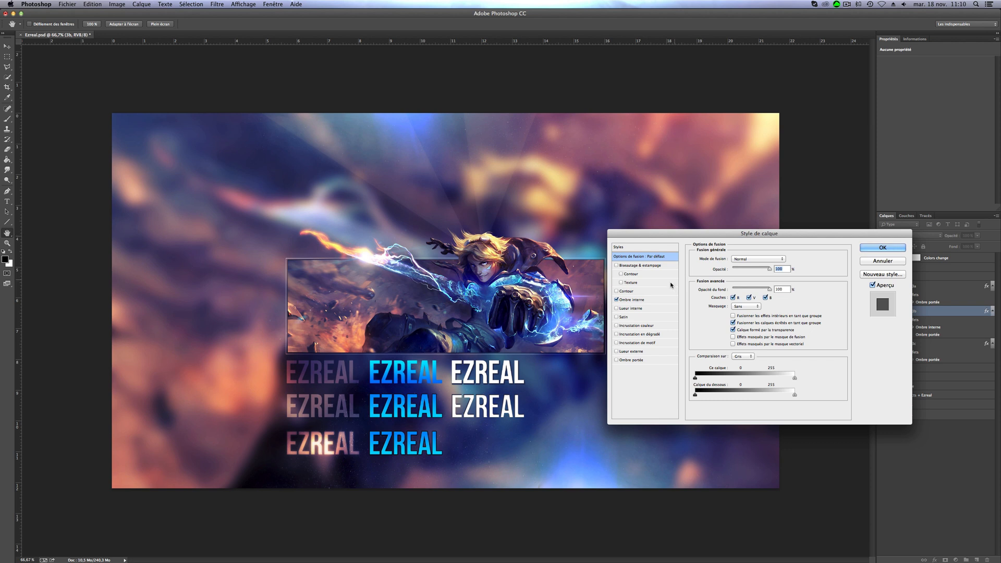
left_click(632, 300)
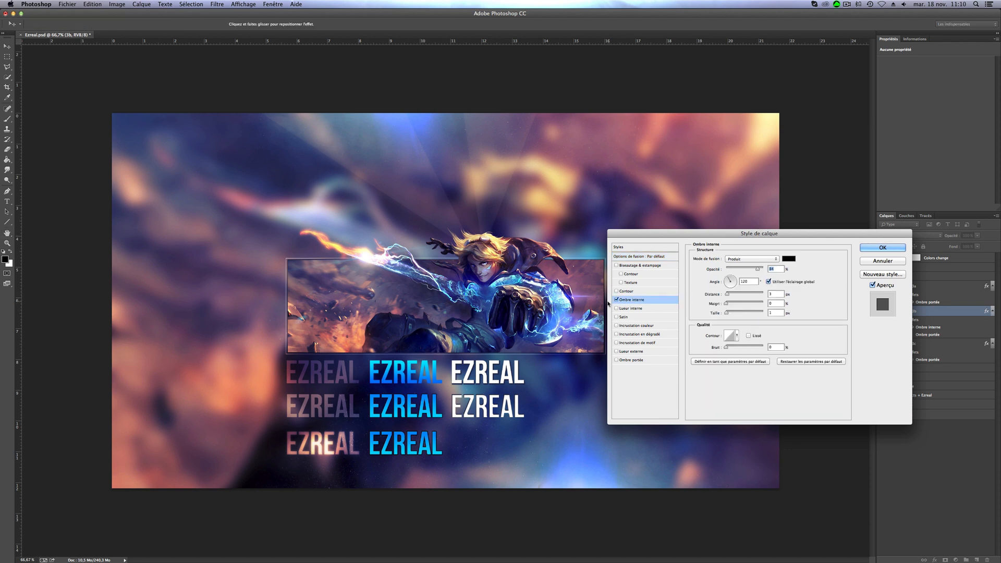
left_click(882, 248)
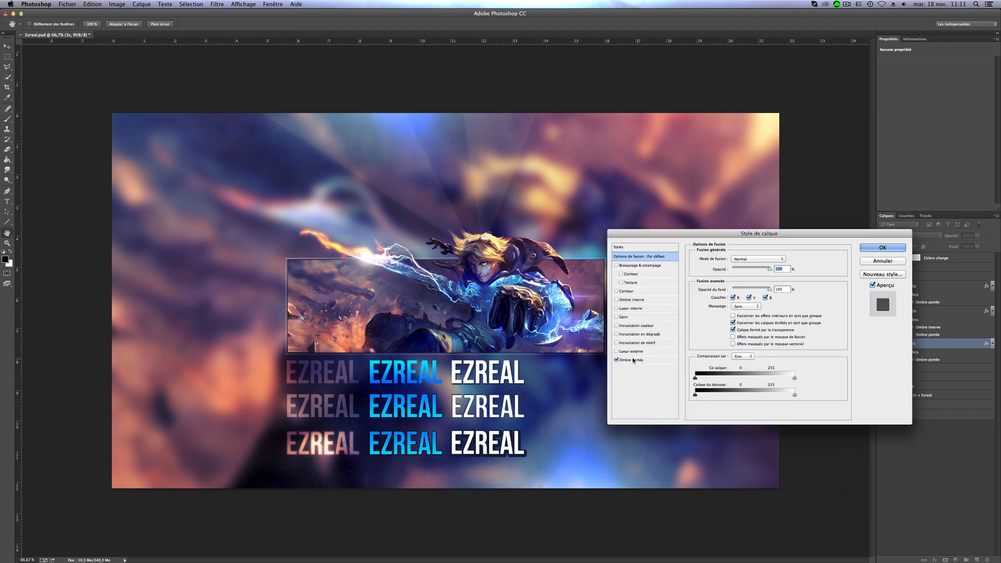
- Confirm a solid dark drop shadow with 100% spread under the third white EZREAL
left_click(631, 360)
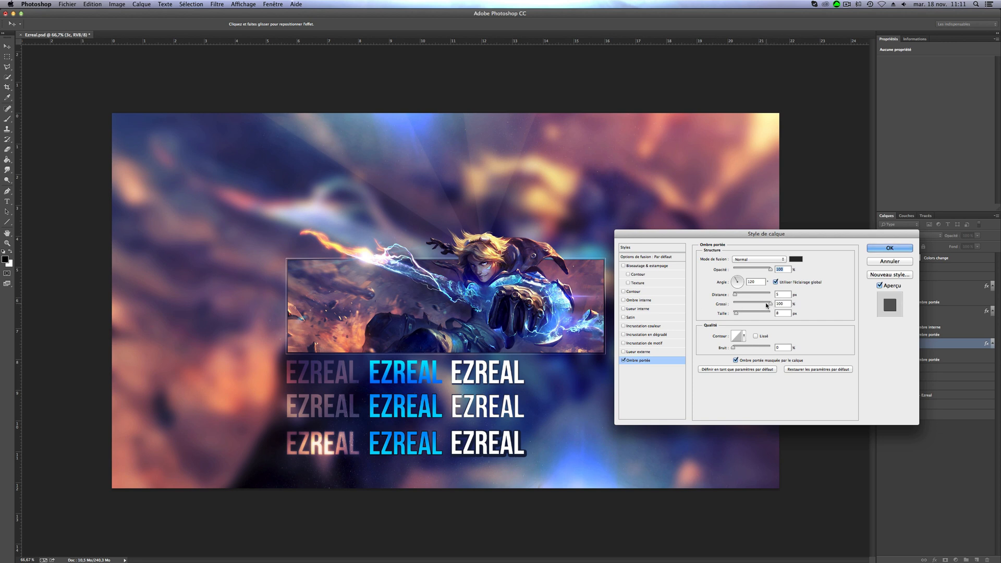
left_click(889, 249)
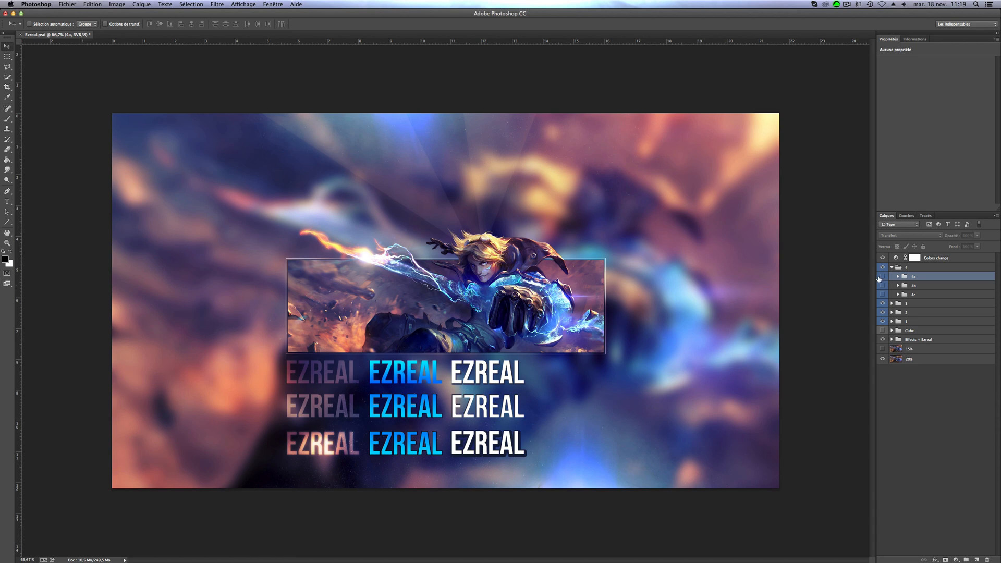
- Reveal group 4a and clip the Ezreal picture layer into its EZREAL text with a clipping mask
left_click(883, 276)
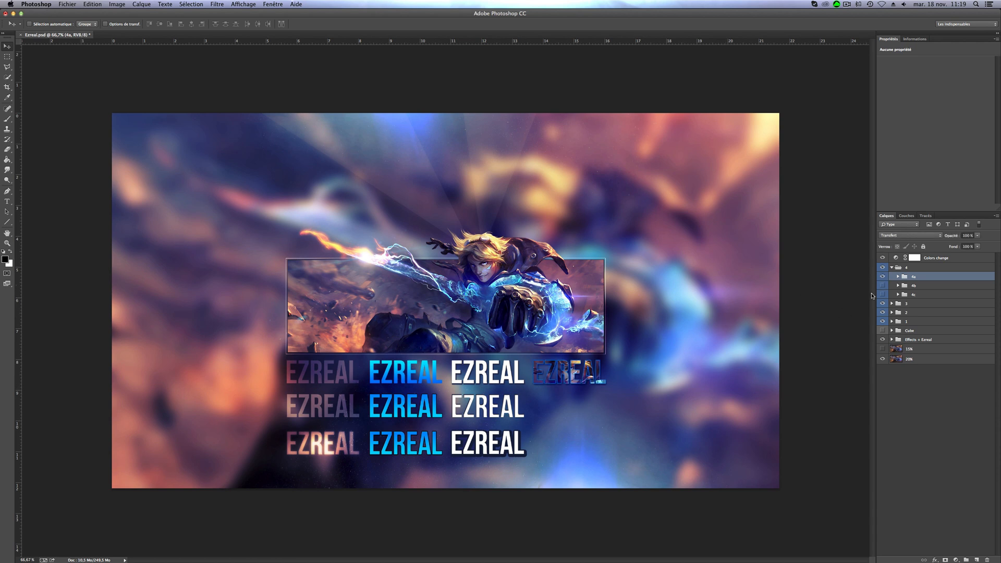
left_click(898, 277)
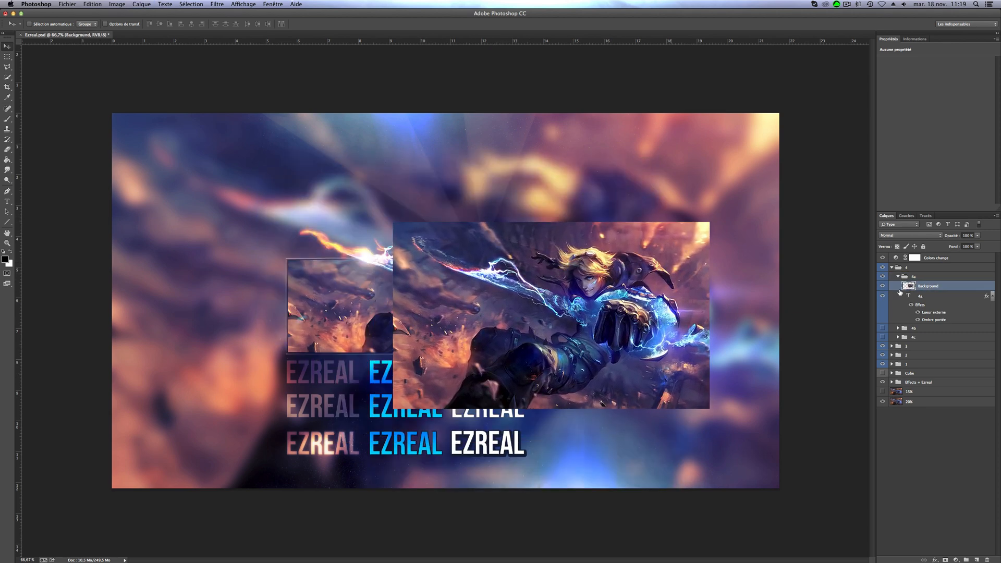
left_click(921, 295)
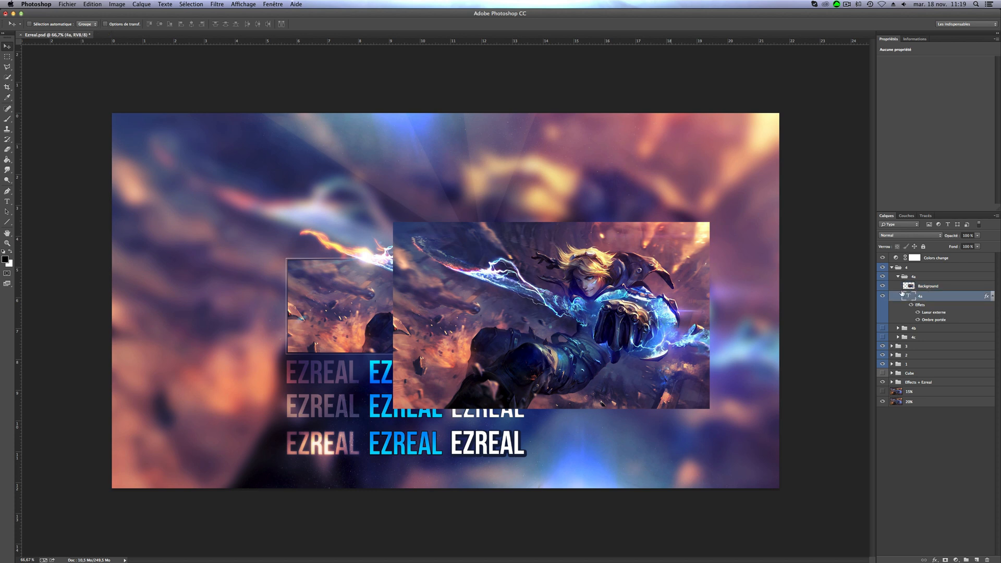
left_click(928, 286)
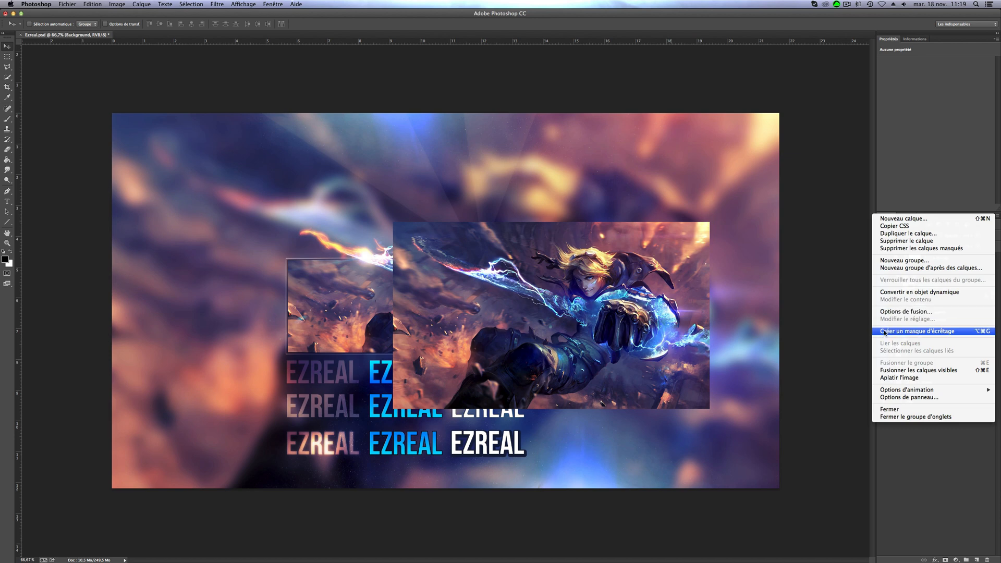
left_click(918, 332)
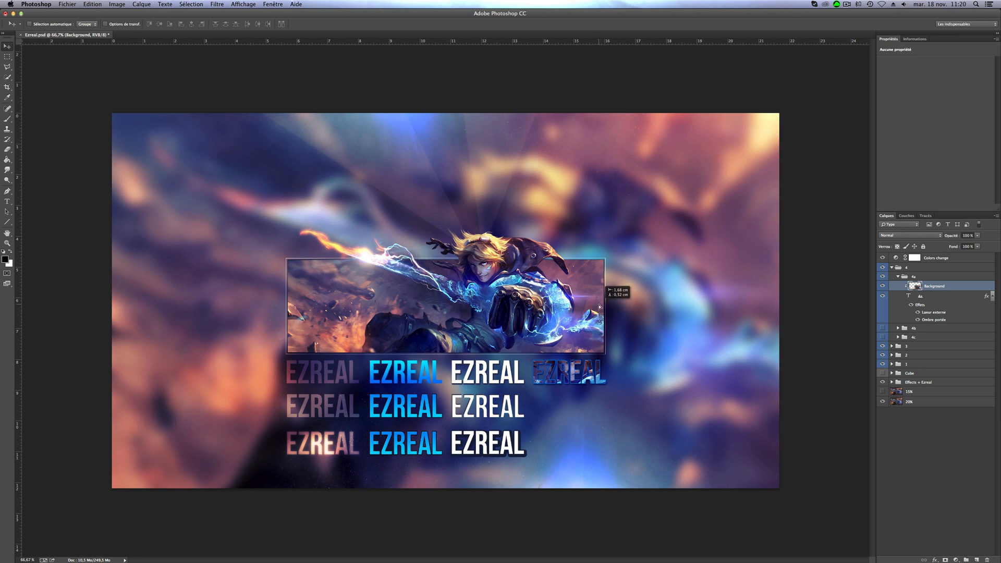
mouse_move(918, 312)
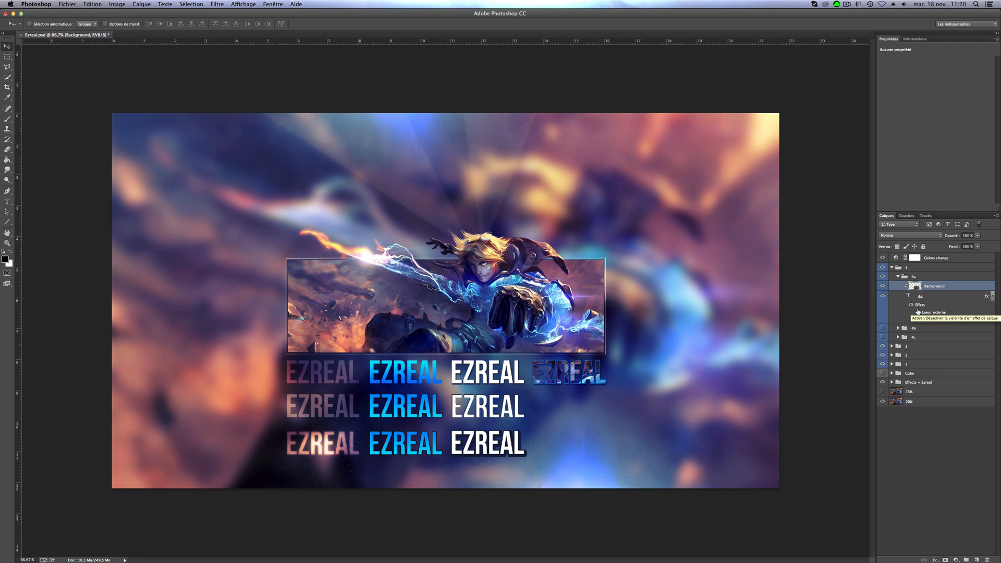